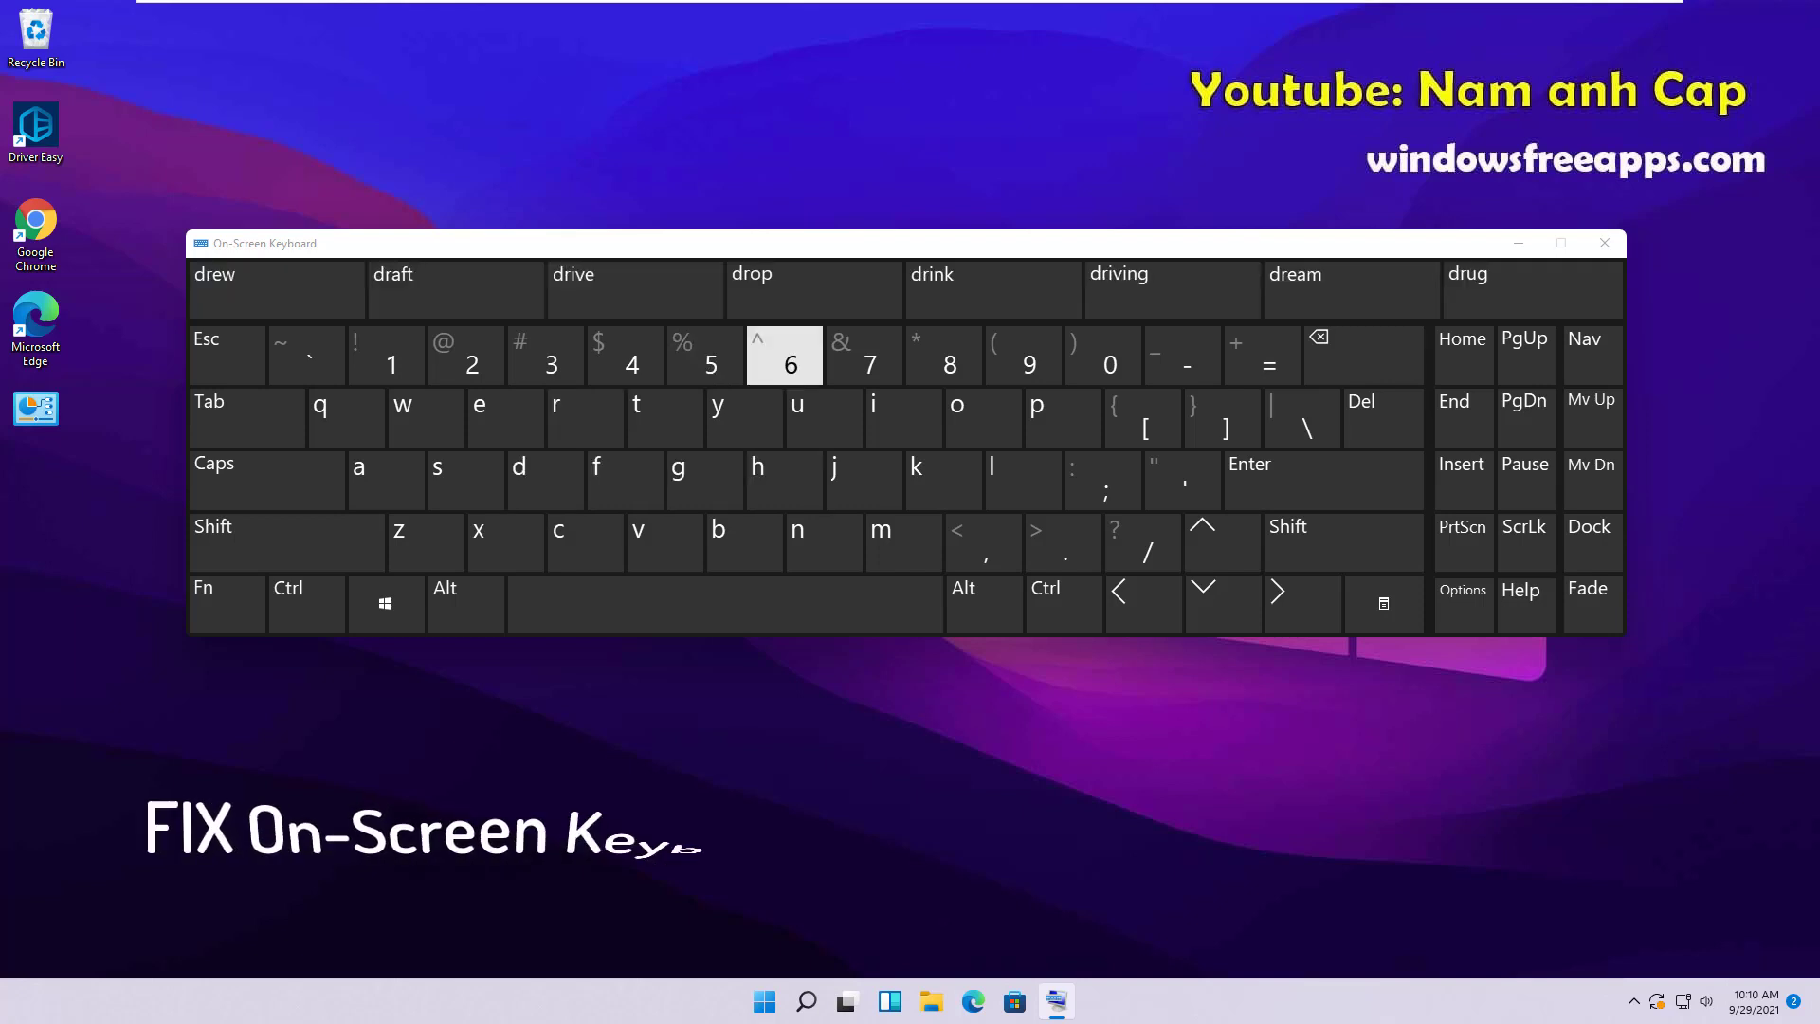
Use the On-Screen Keyboard briefly, then close it to reveal the desktop.
left_click(624, 479)
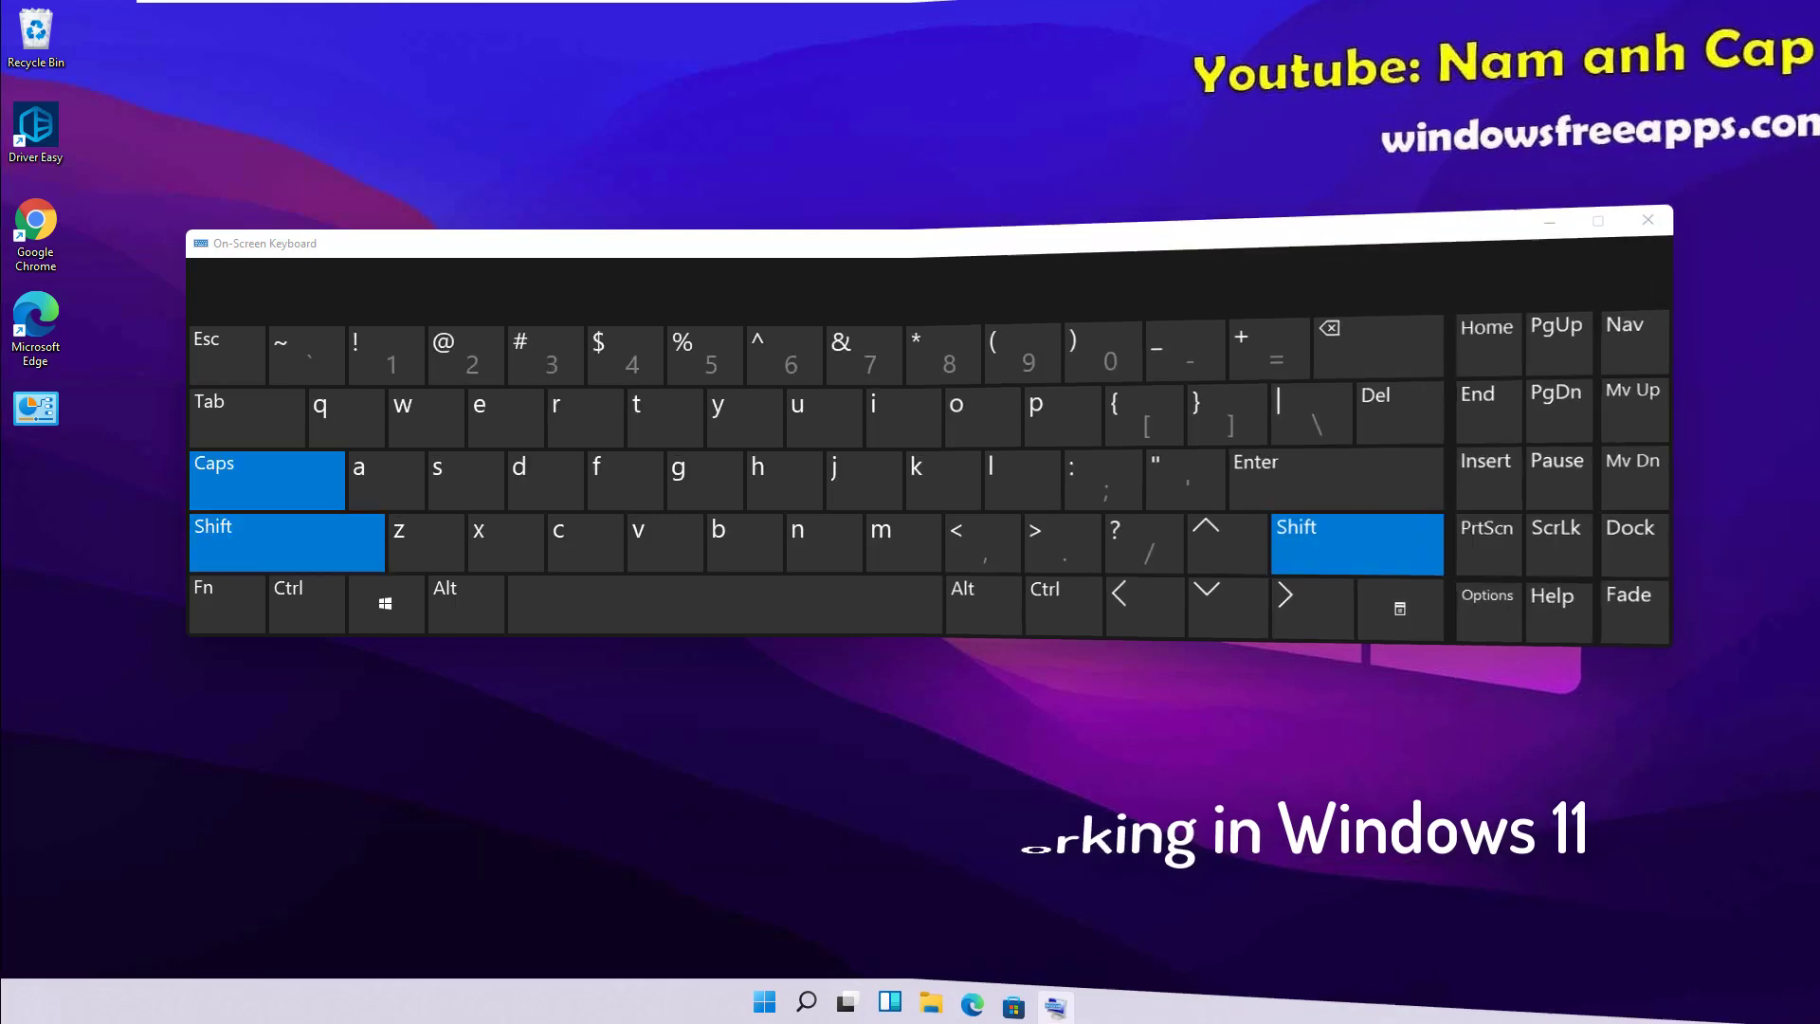
left_click(1645, 219)
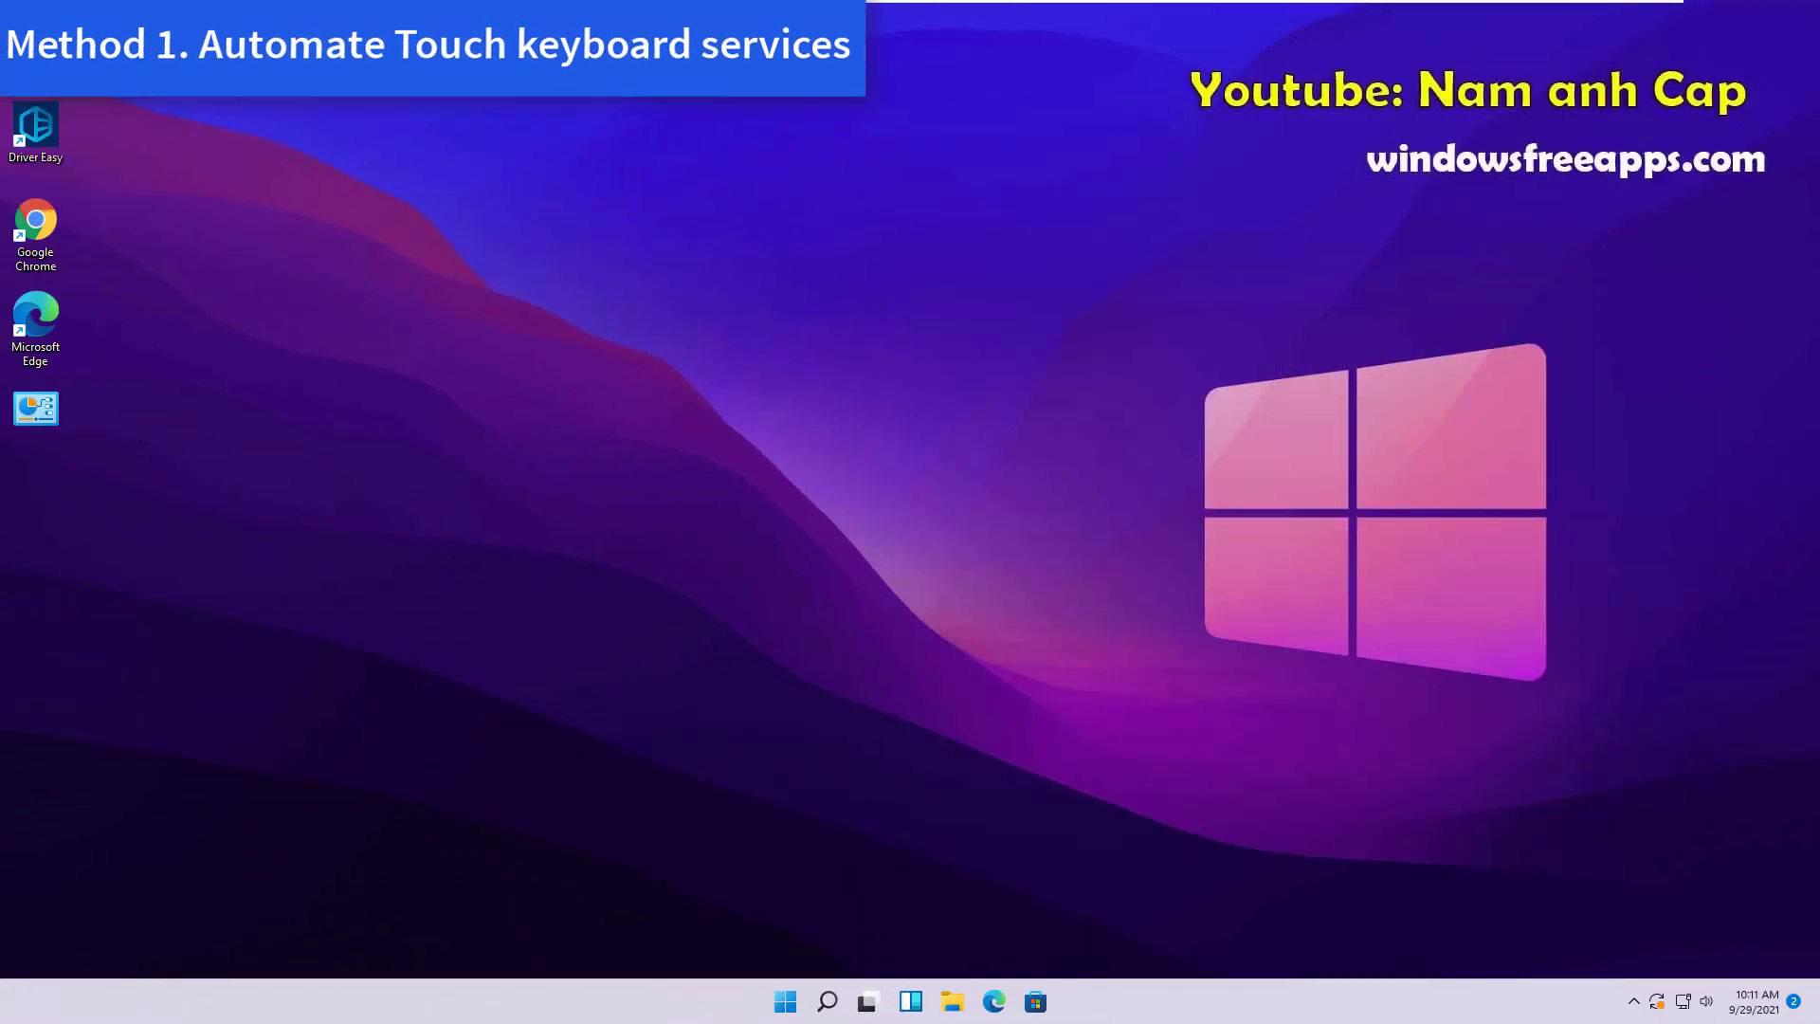
Open the Services console to locate the Touch Keyboard and Handwriting Panel Service.
left_click(825, 1001)
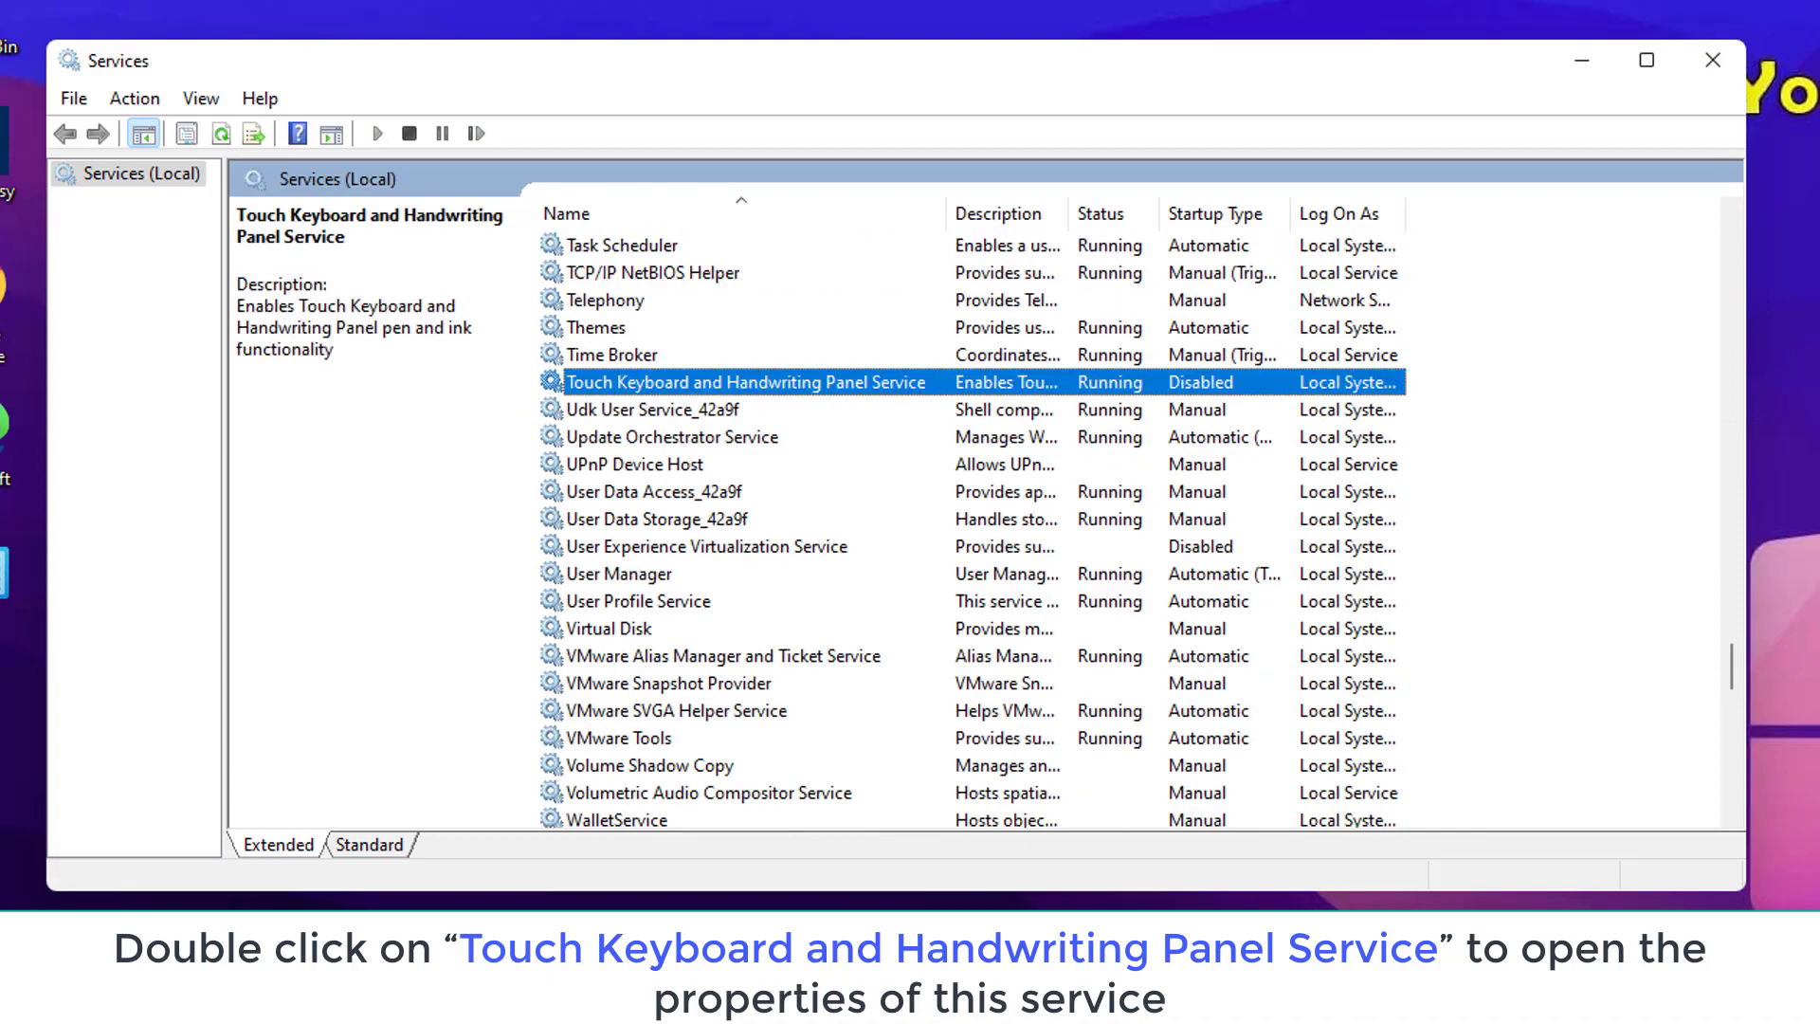
Set the Touch Keyboard and Handwriting Panel Service startup type to Automatic.
double_click(743, 382)
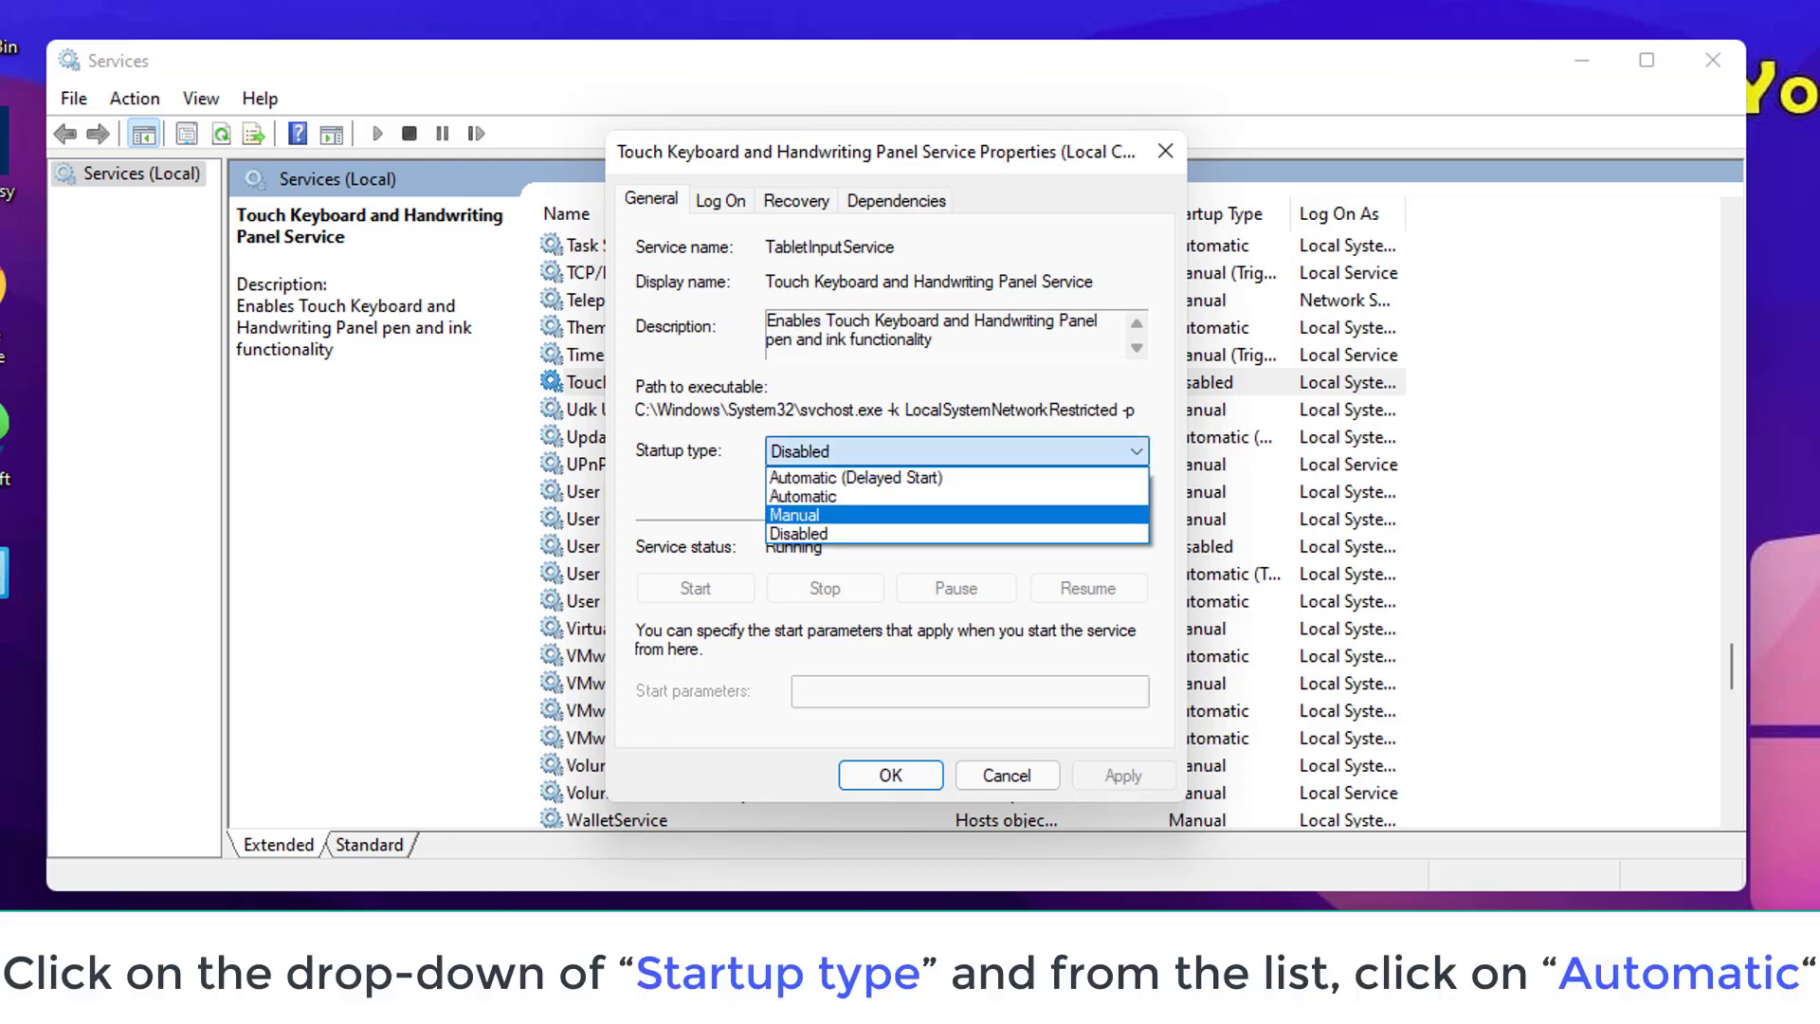
left_click(801, 496)
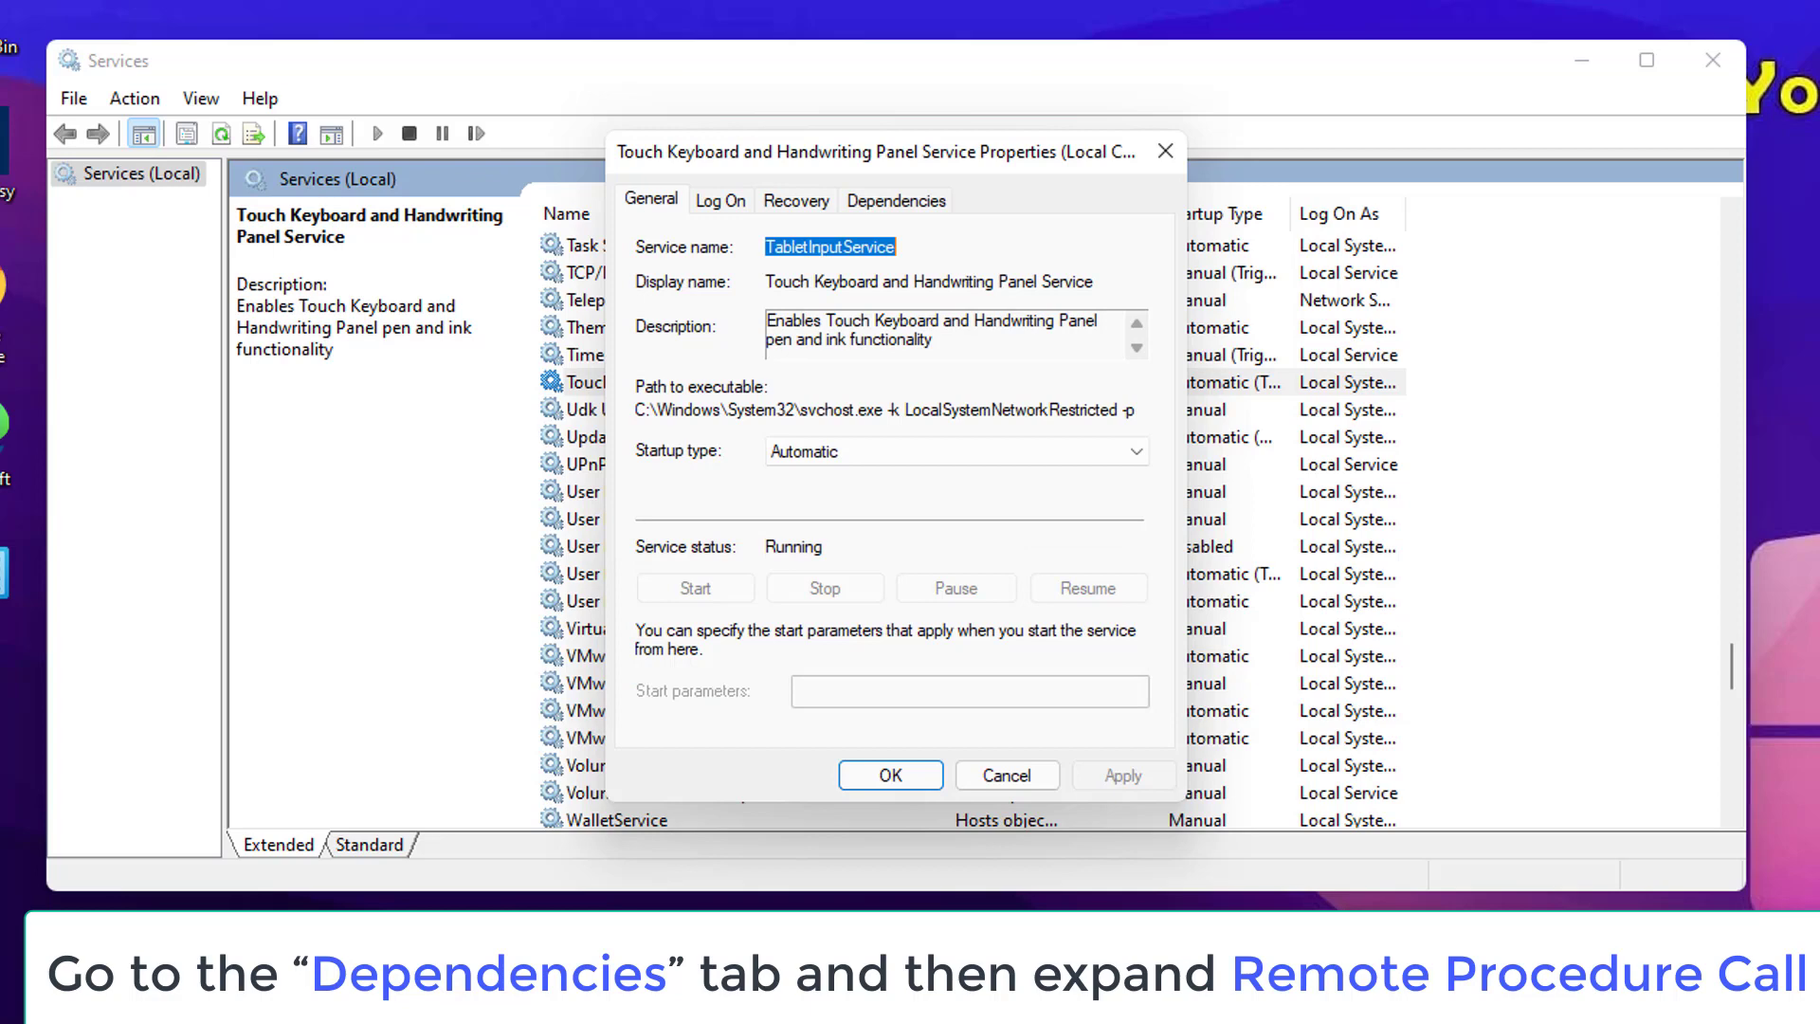
Expand the Remote Procedure Call (RPC) entry under the service's Dependencies.
left_click(895, 198)
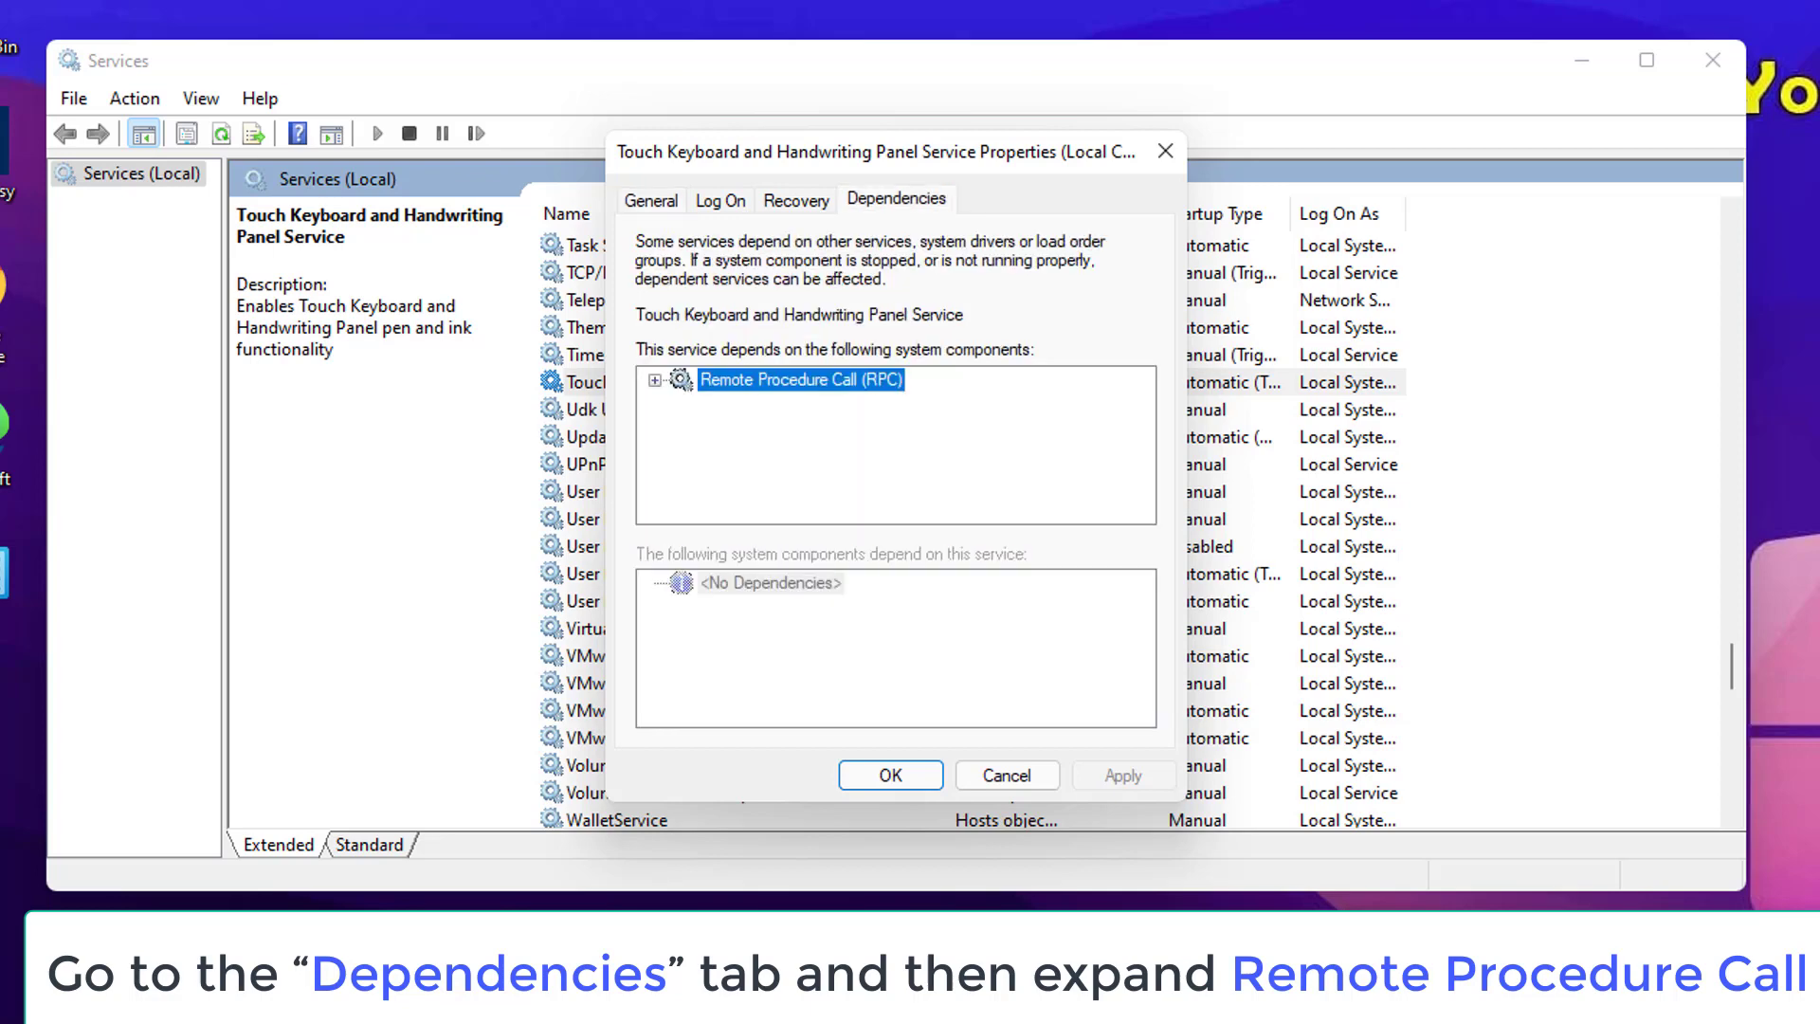
left_click(653, 378)
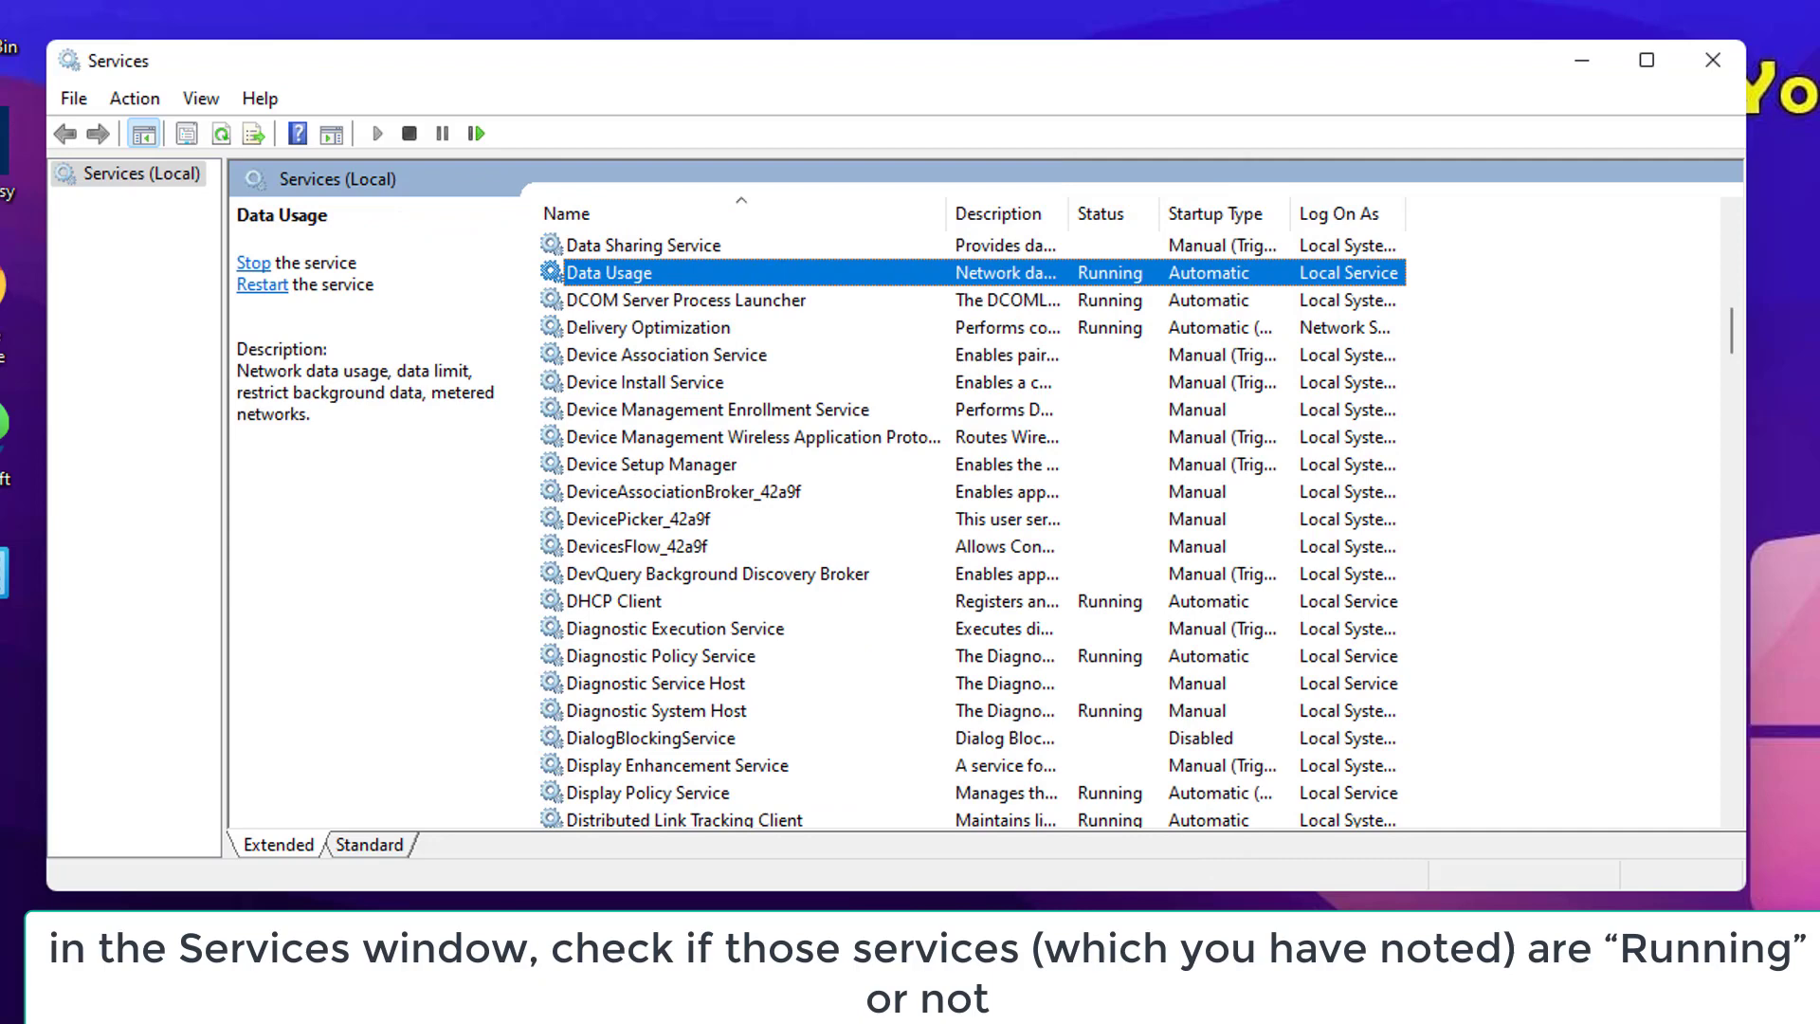
Inspect DCOM Server Process Launcher and RPC Endpoint Mapper to confirm they are running.
left_click(684, 300)
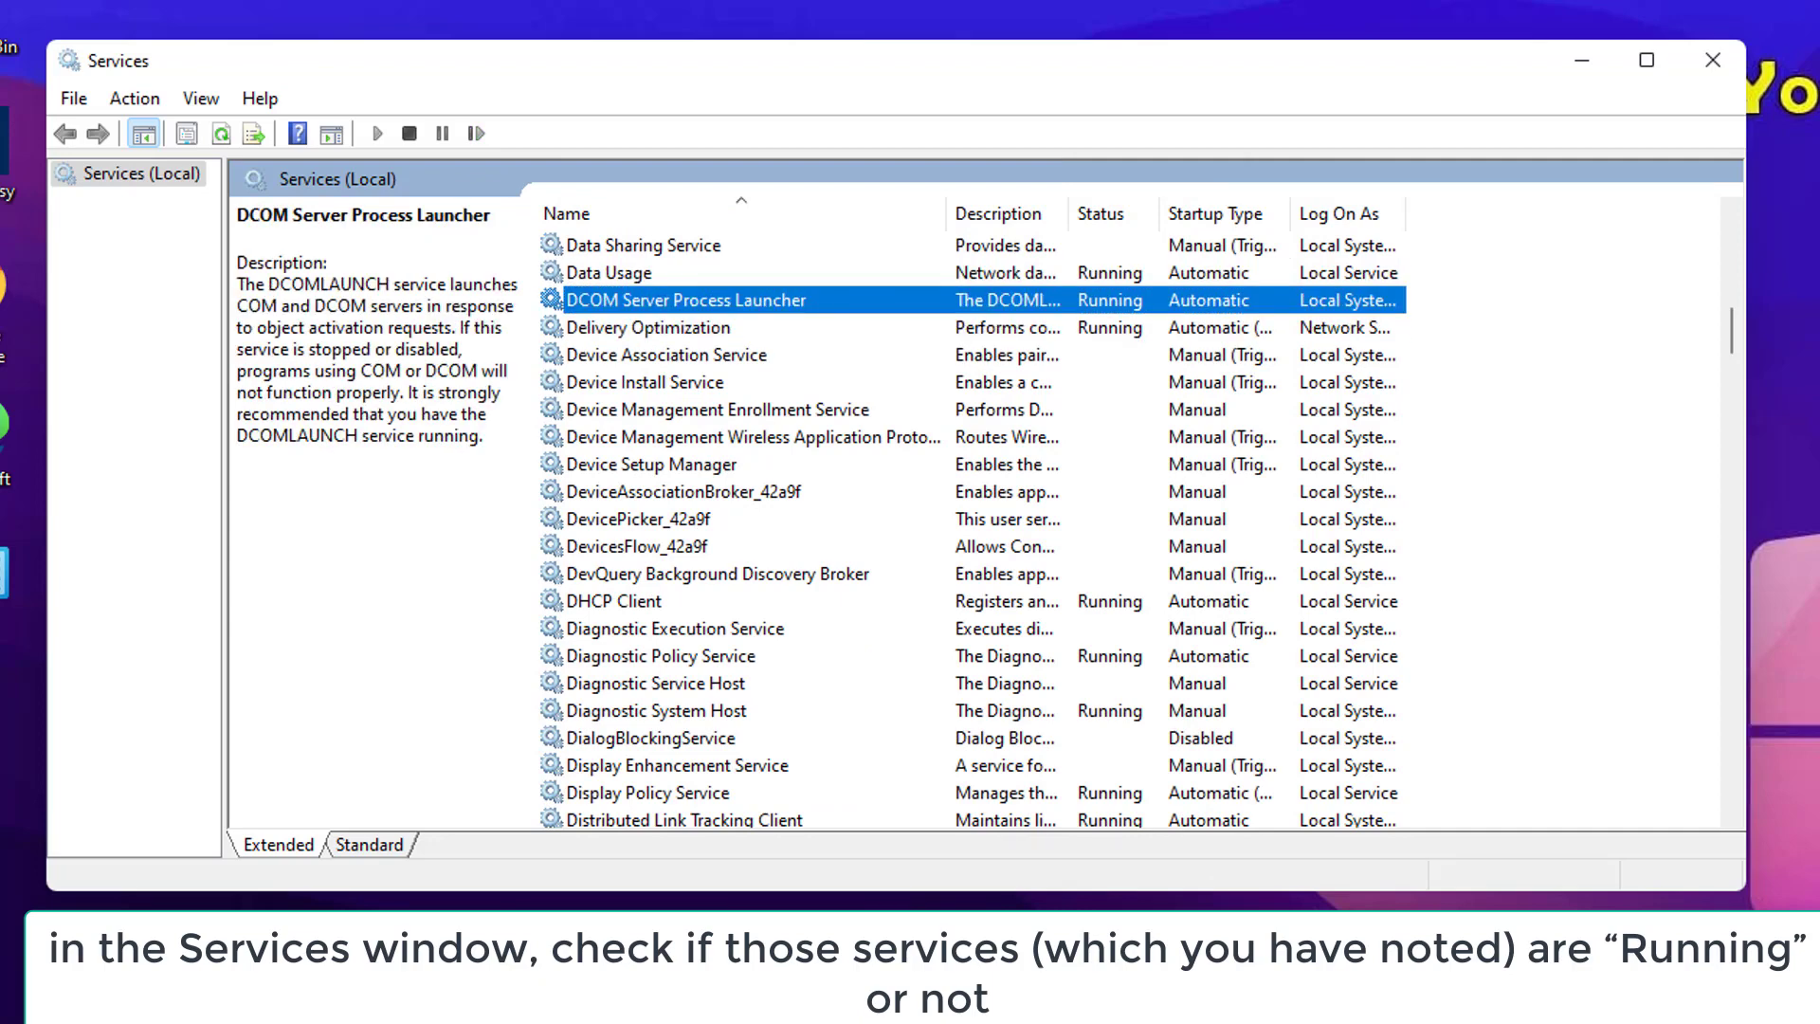
double_click(689, 300)
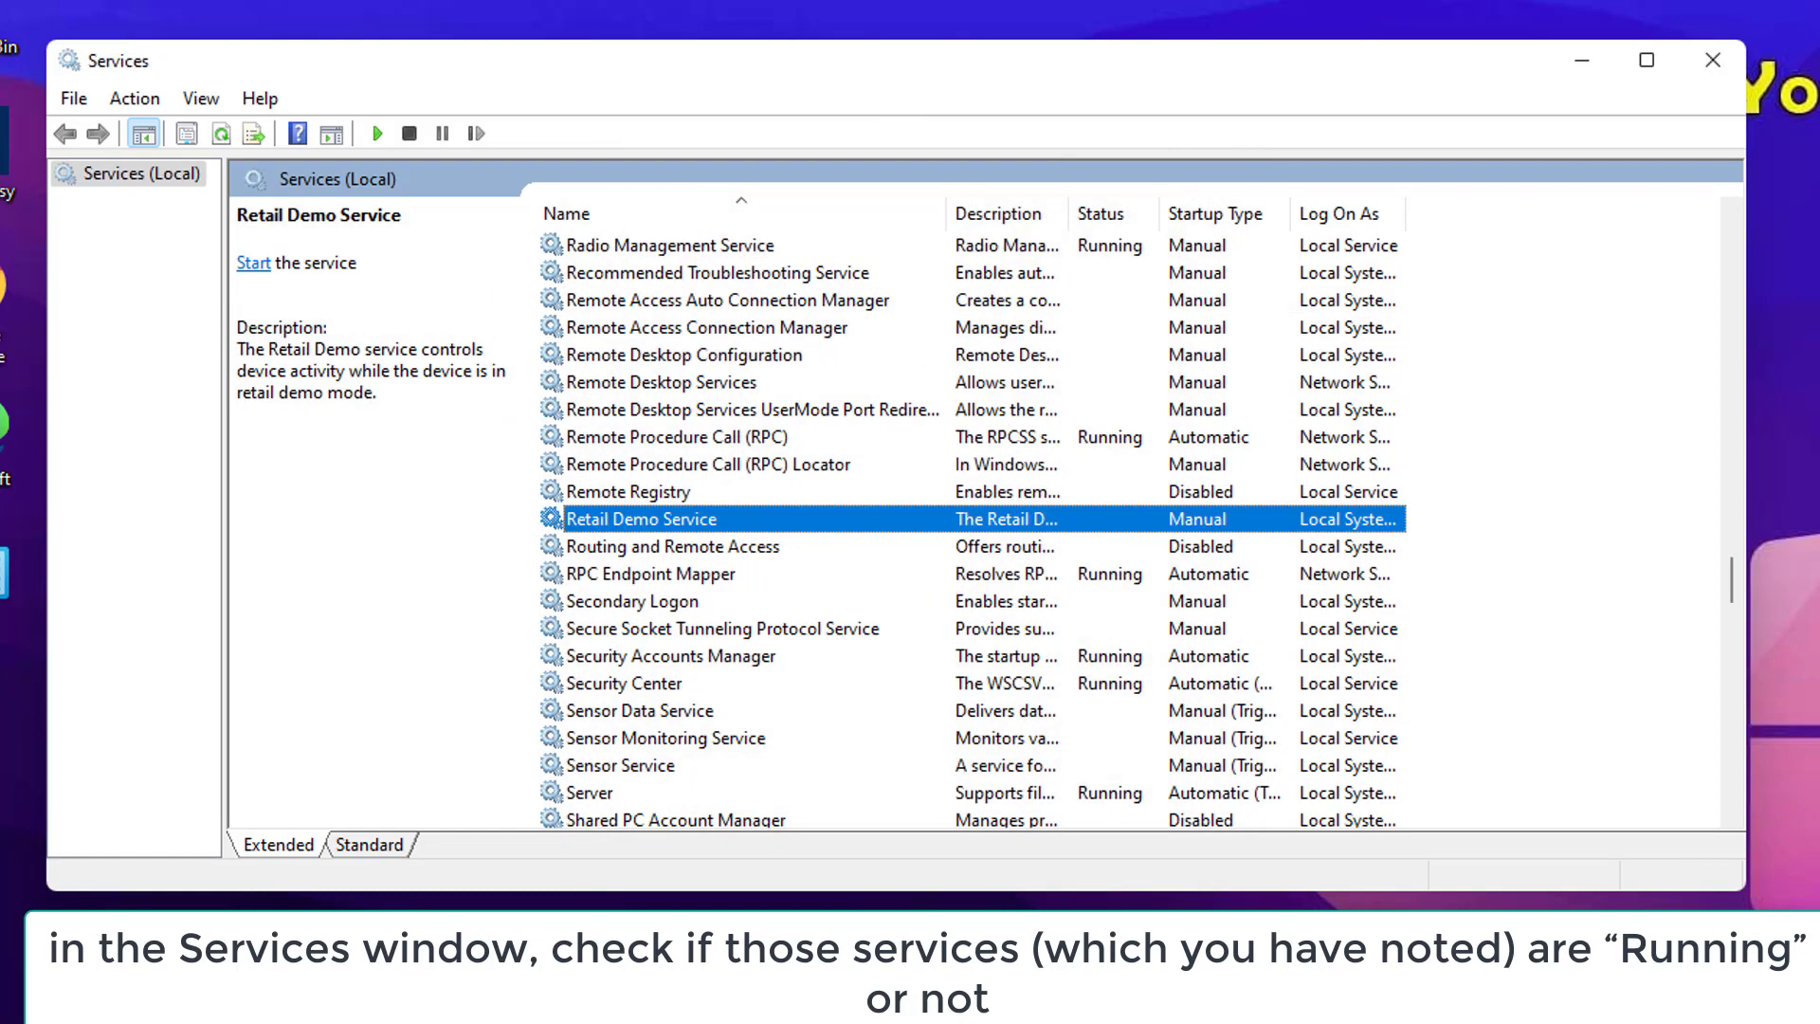
double_click(671, 573)
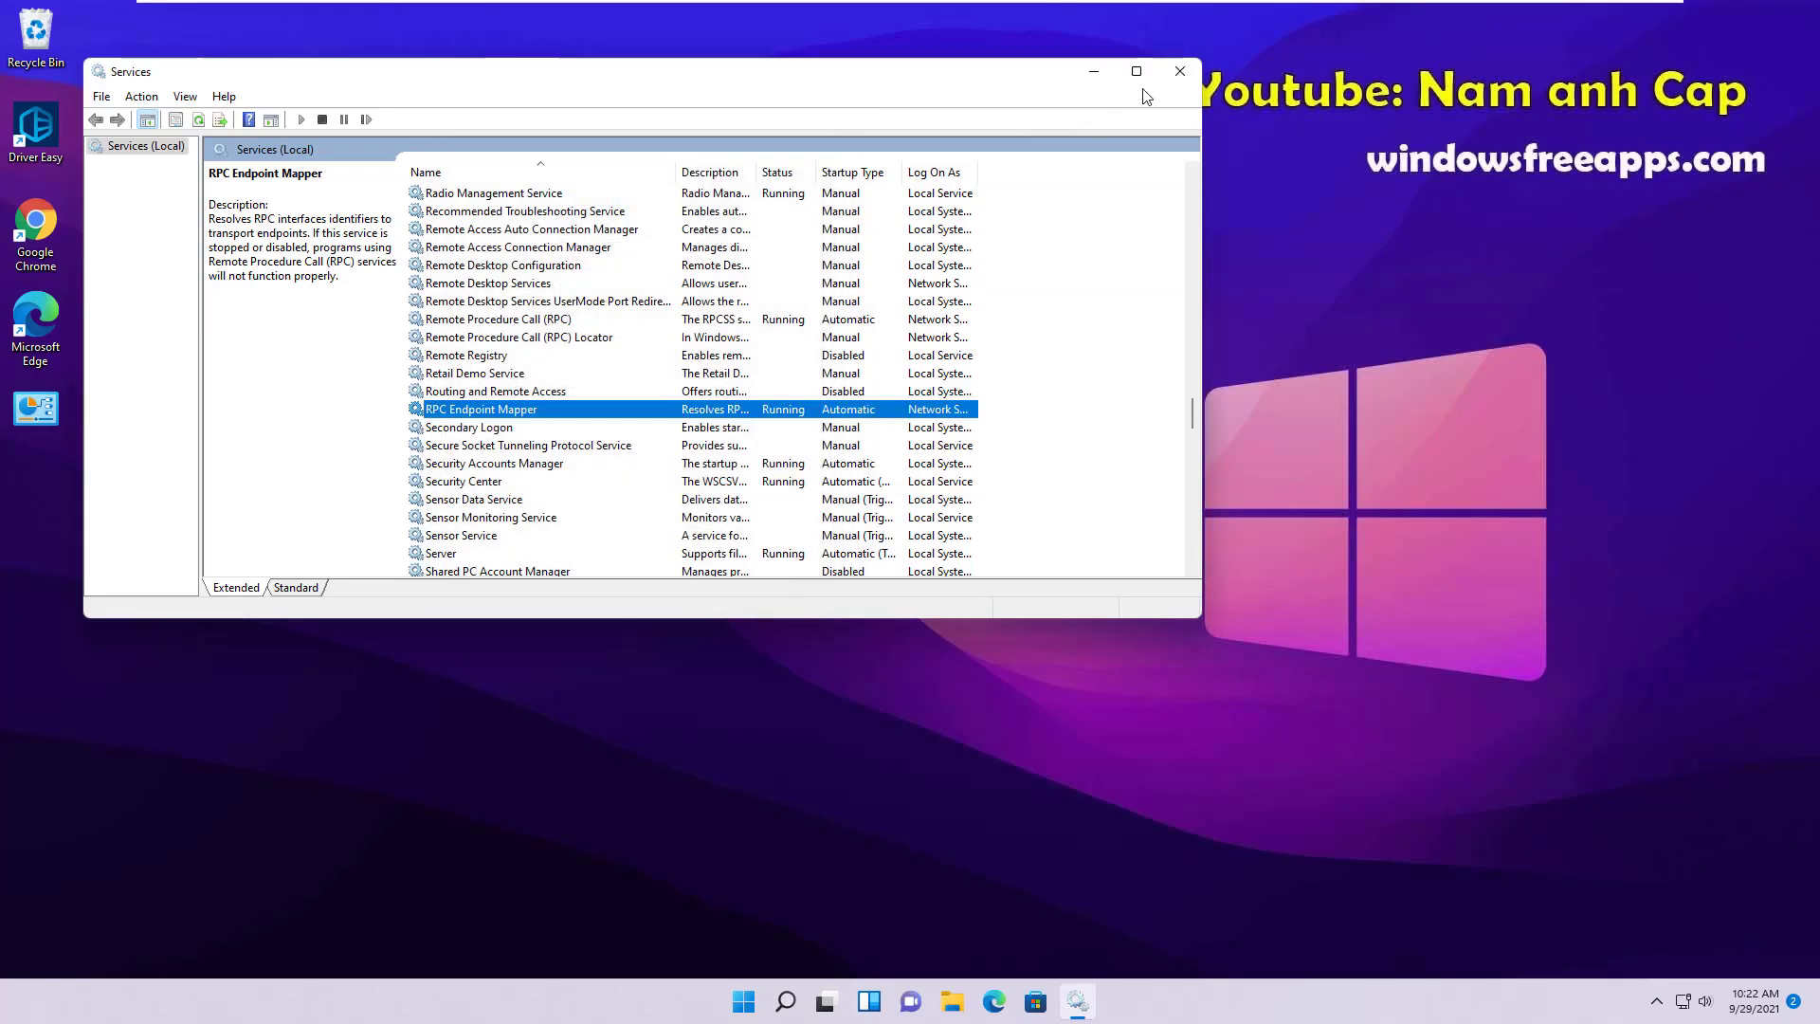
Close the Services window and restart Windows from the Start menu's power options.
left_click(743, 999)
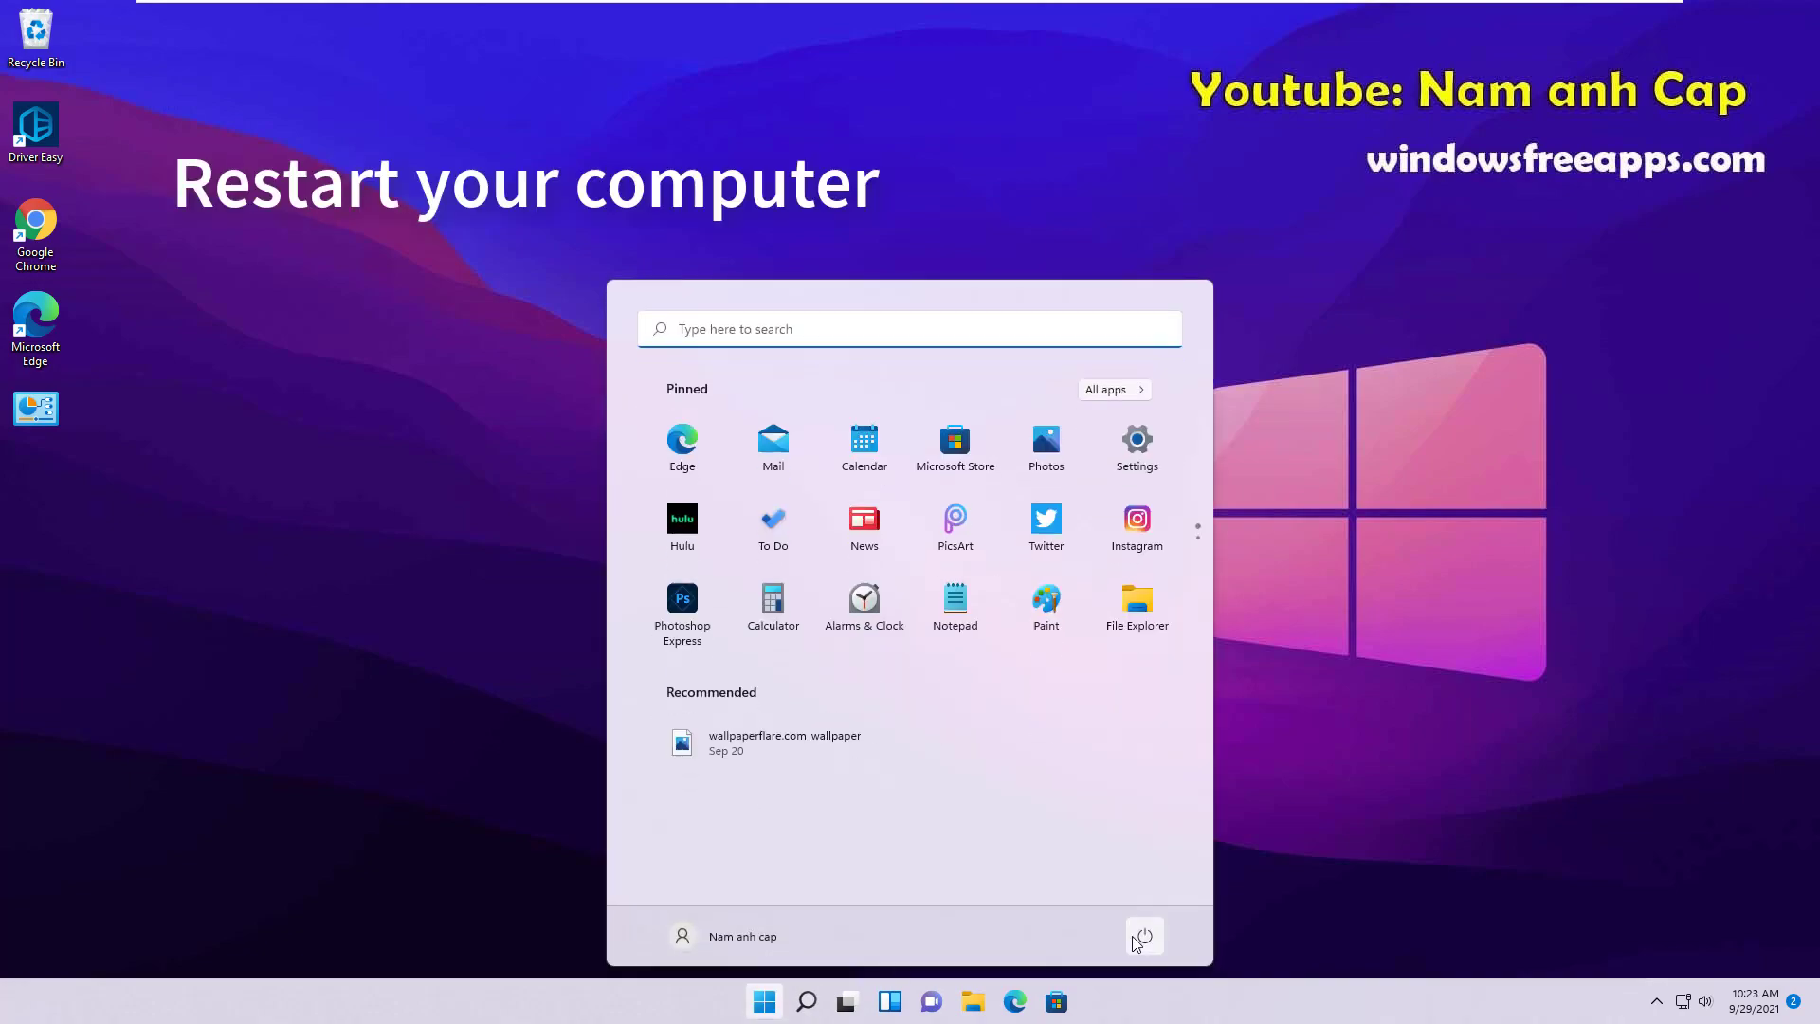
left_click(1143, 937)
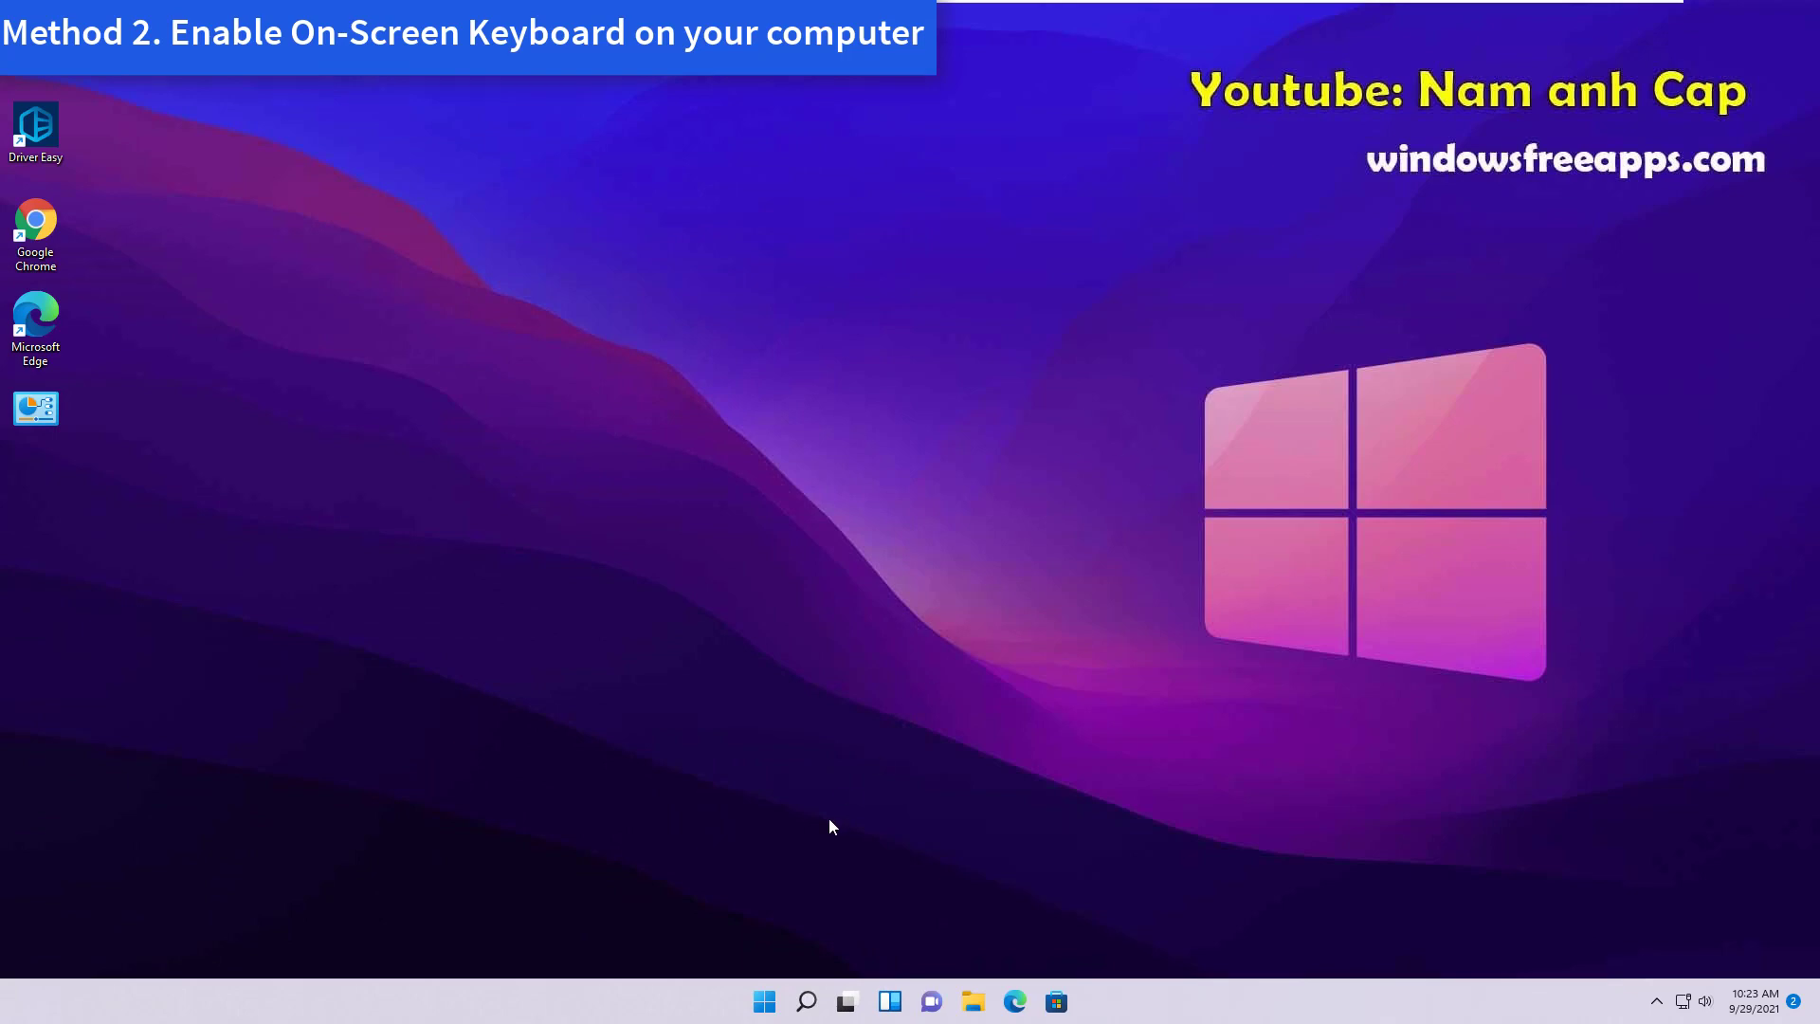
Switch the On-screen keyboard toggle to On under Accessibility > Keyboard, then close Settings.
left_click(762, 1001)
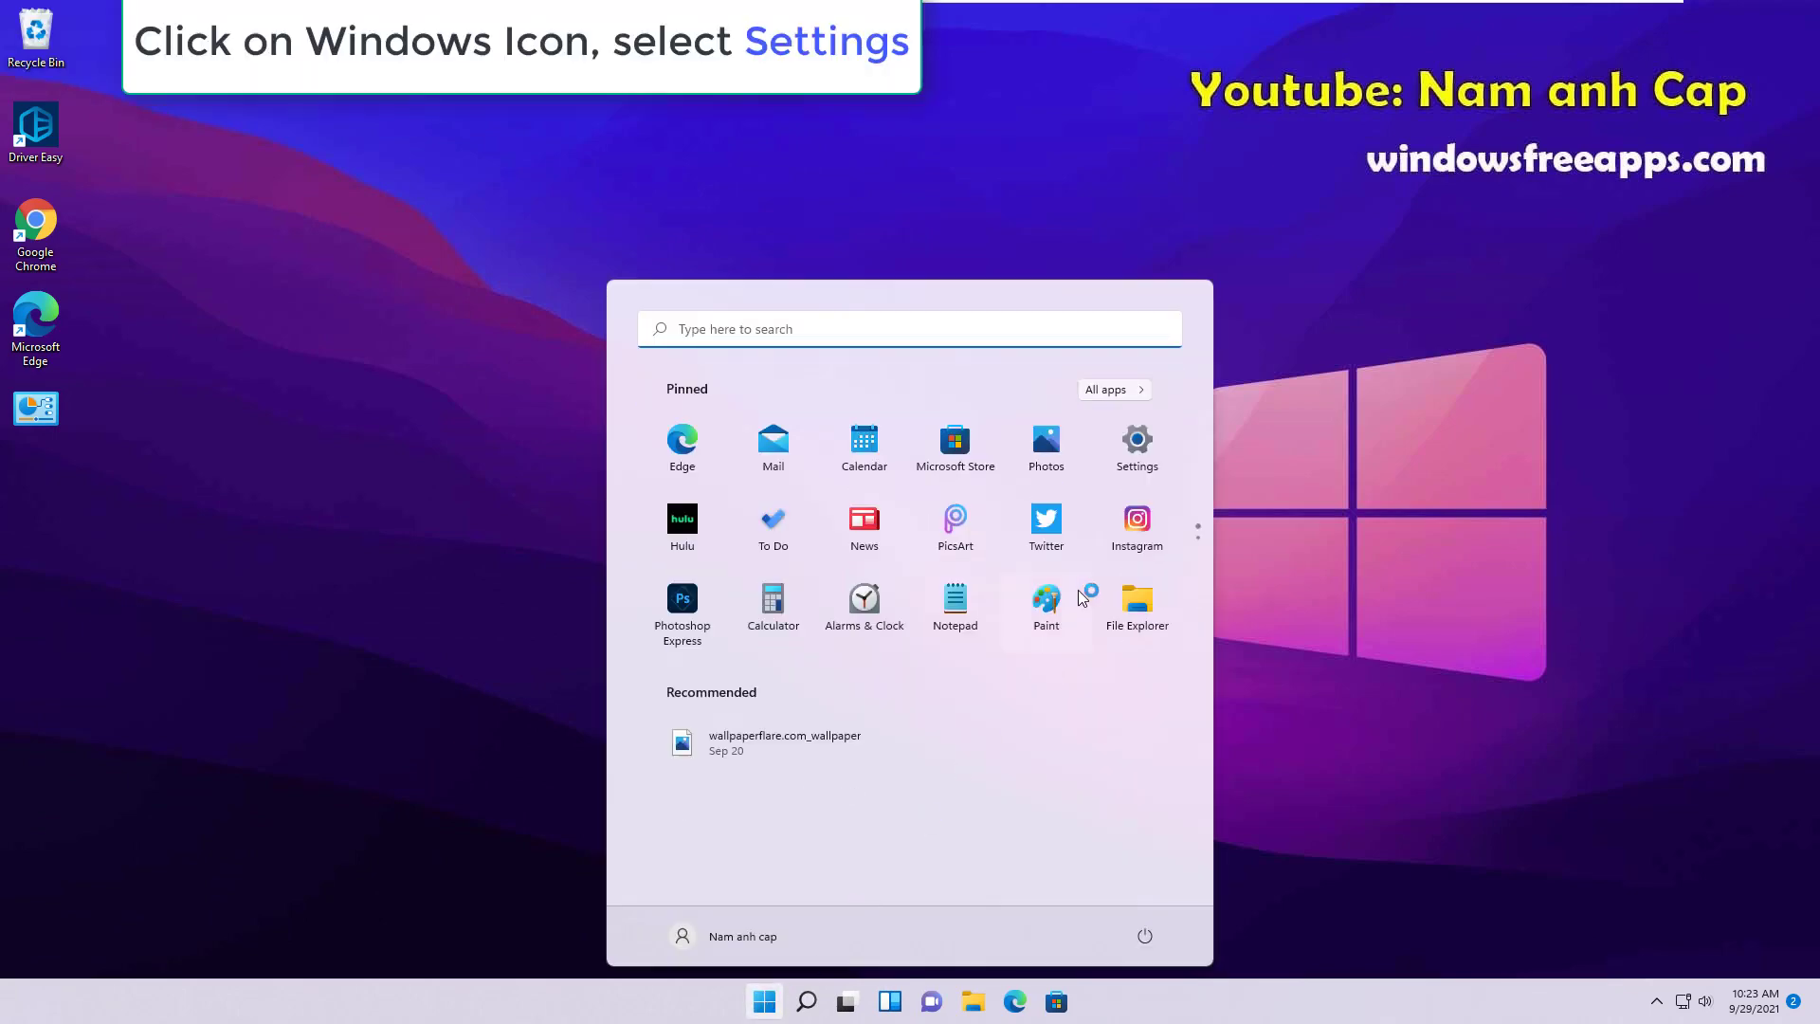
left_click(1135, 446)
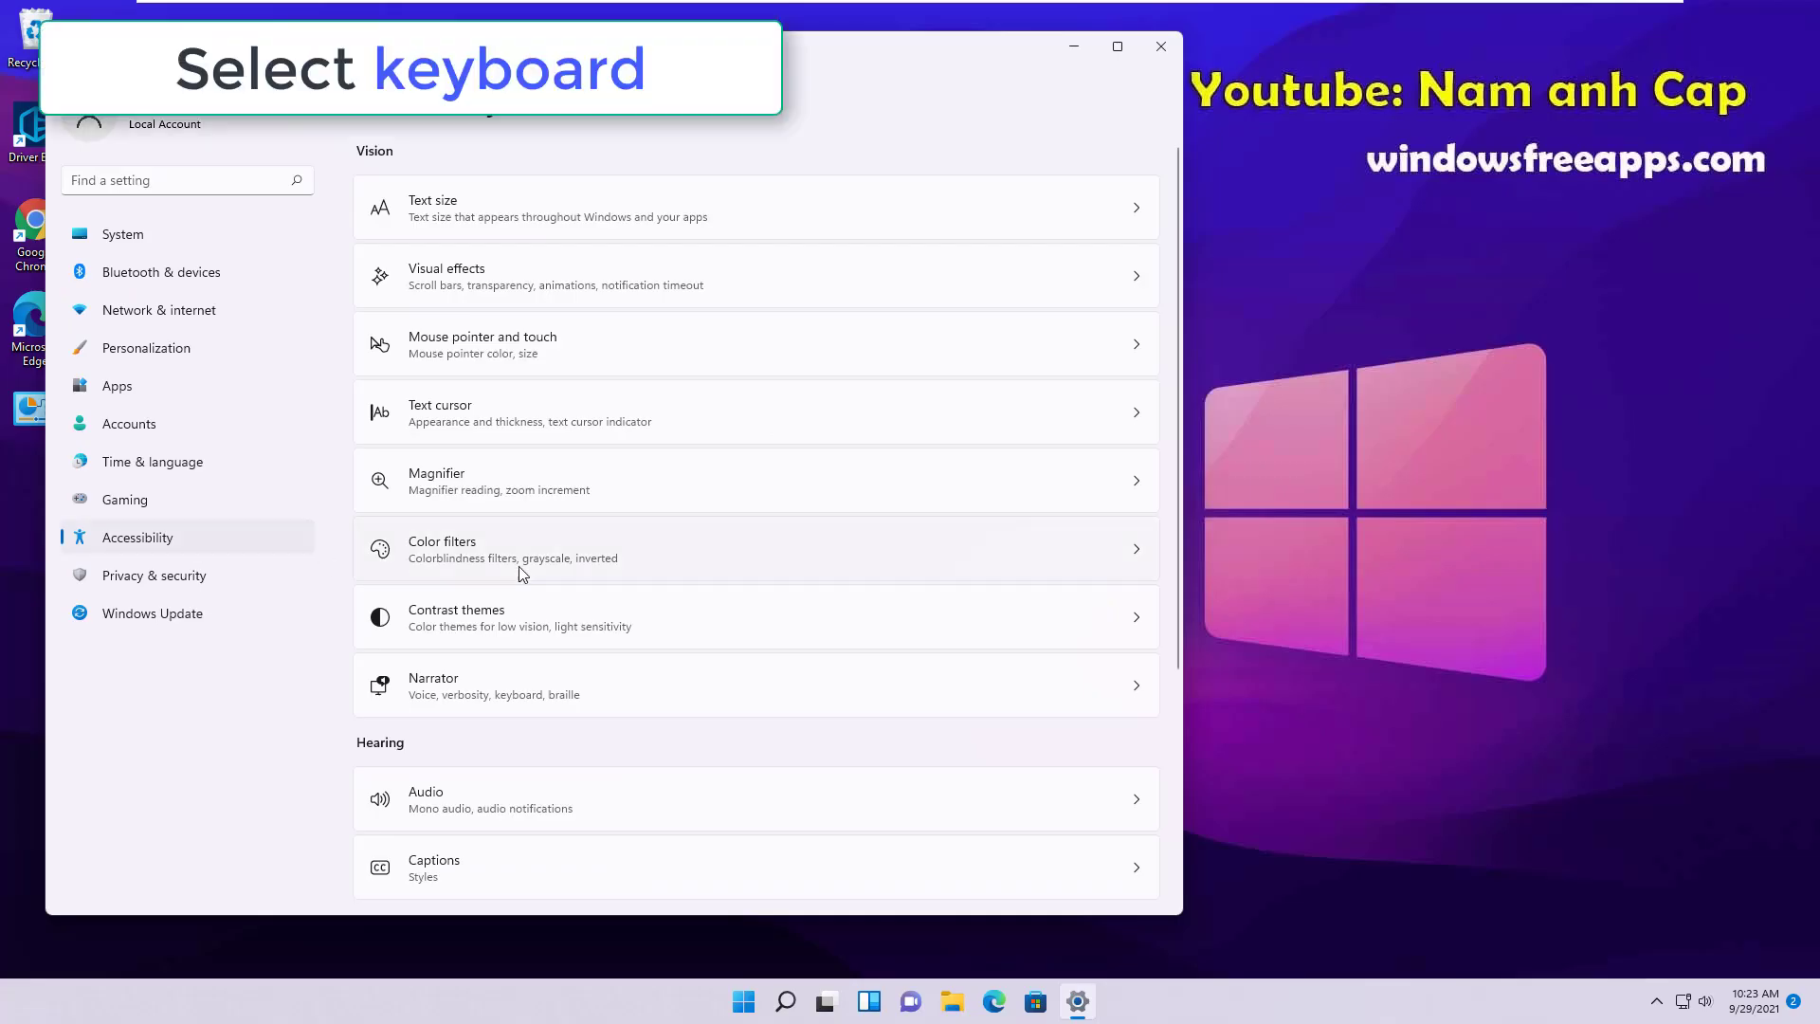
scroll("down", 3)
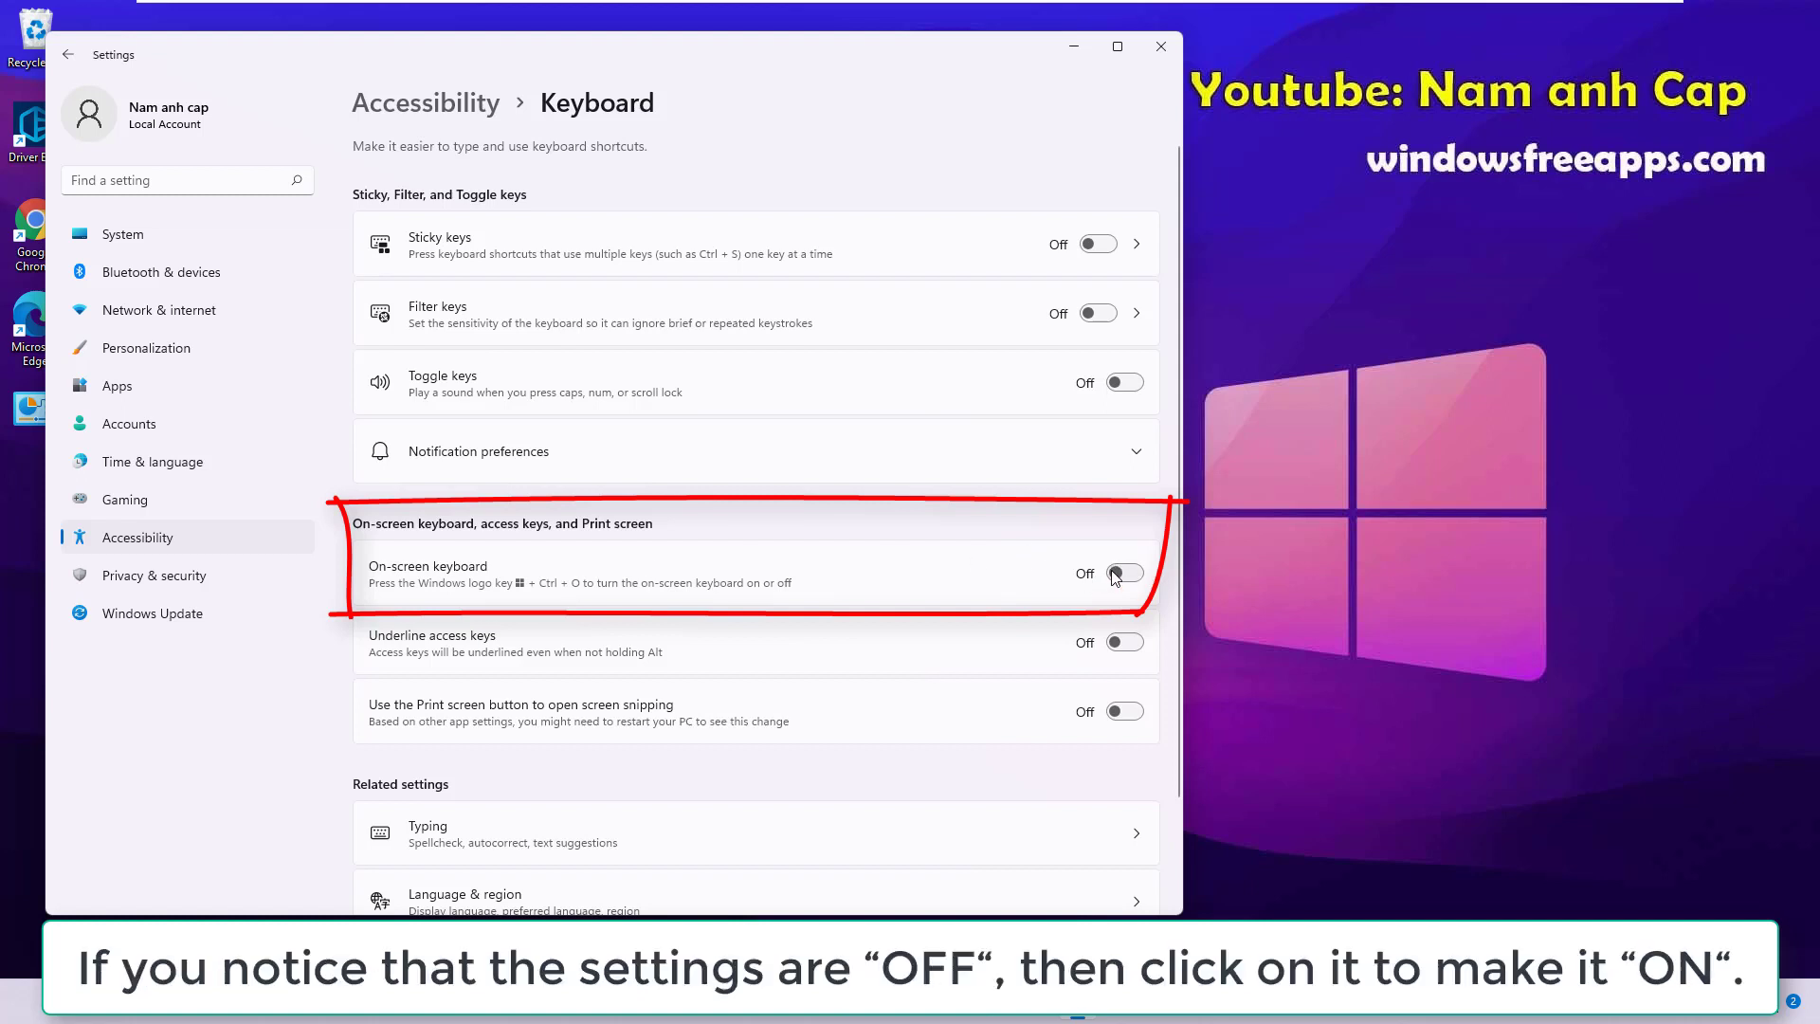
left_click(1122, 573)
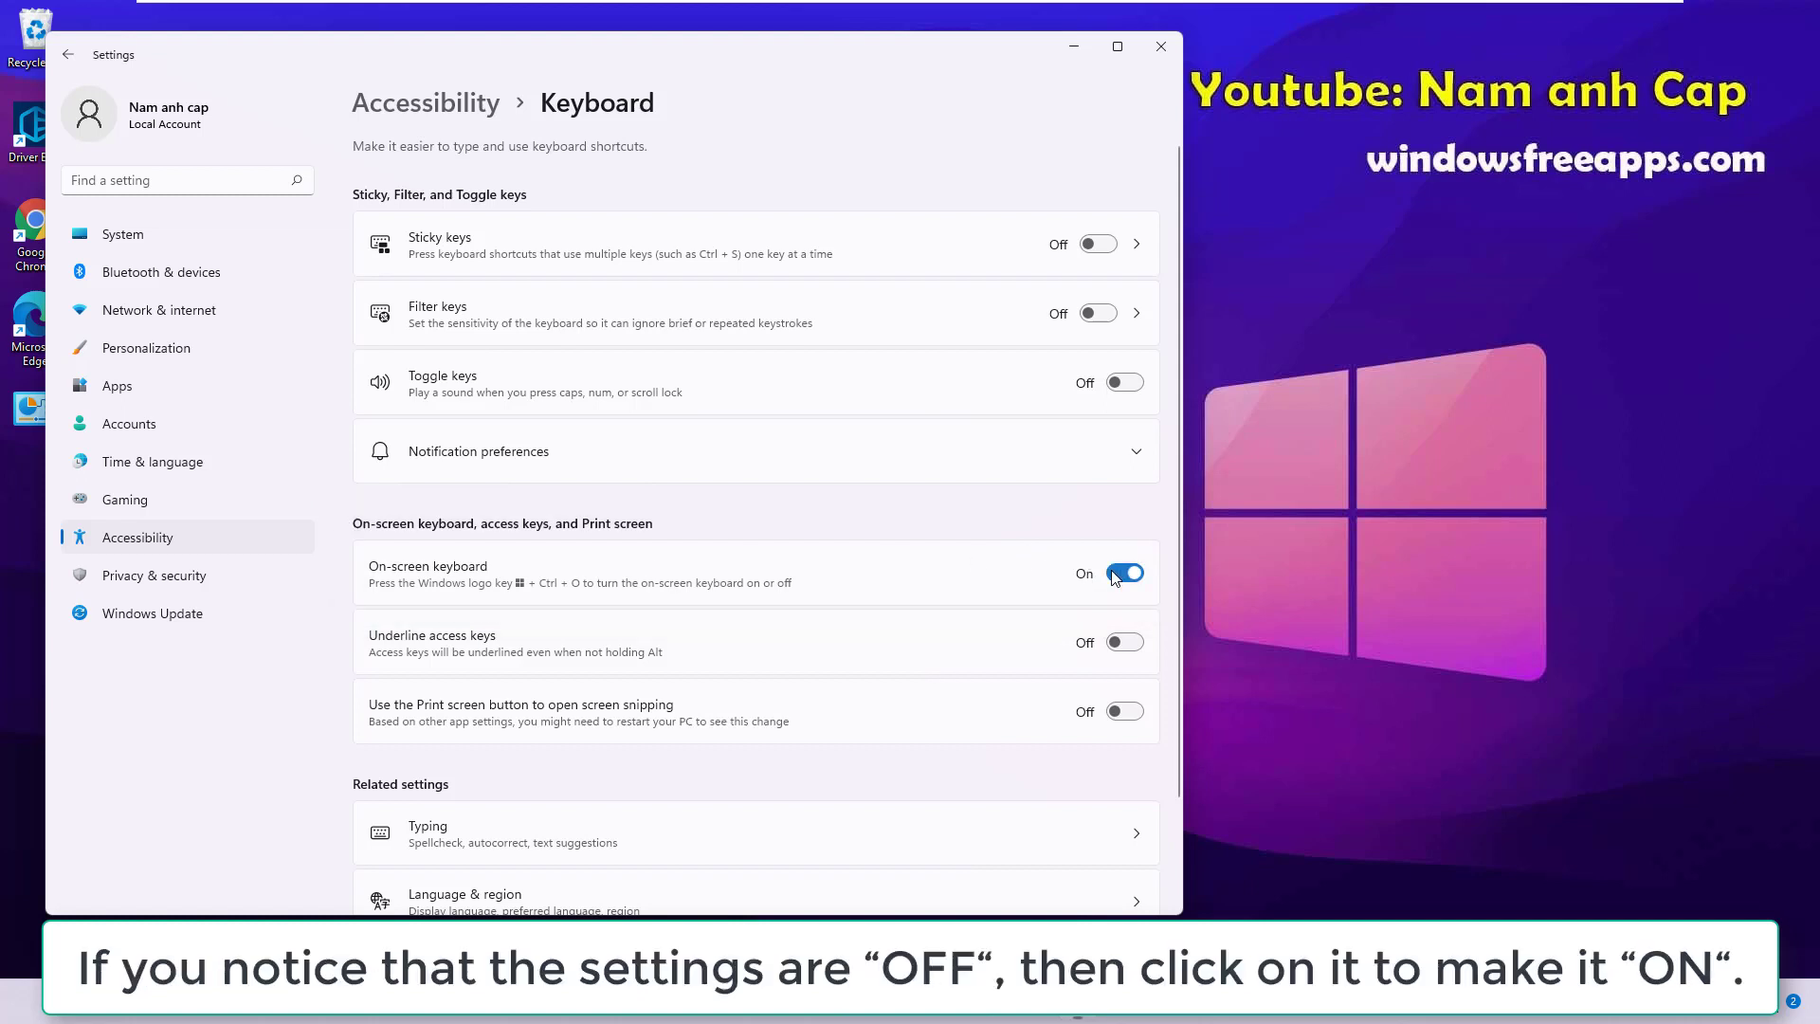
left_click(1121, 573)
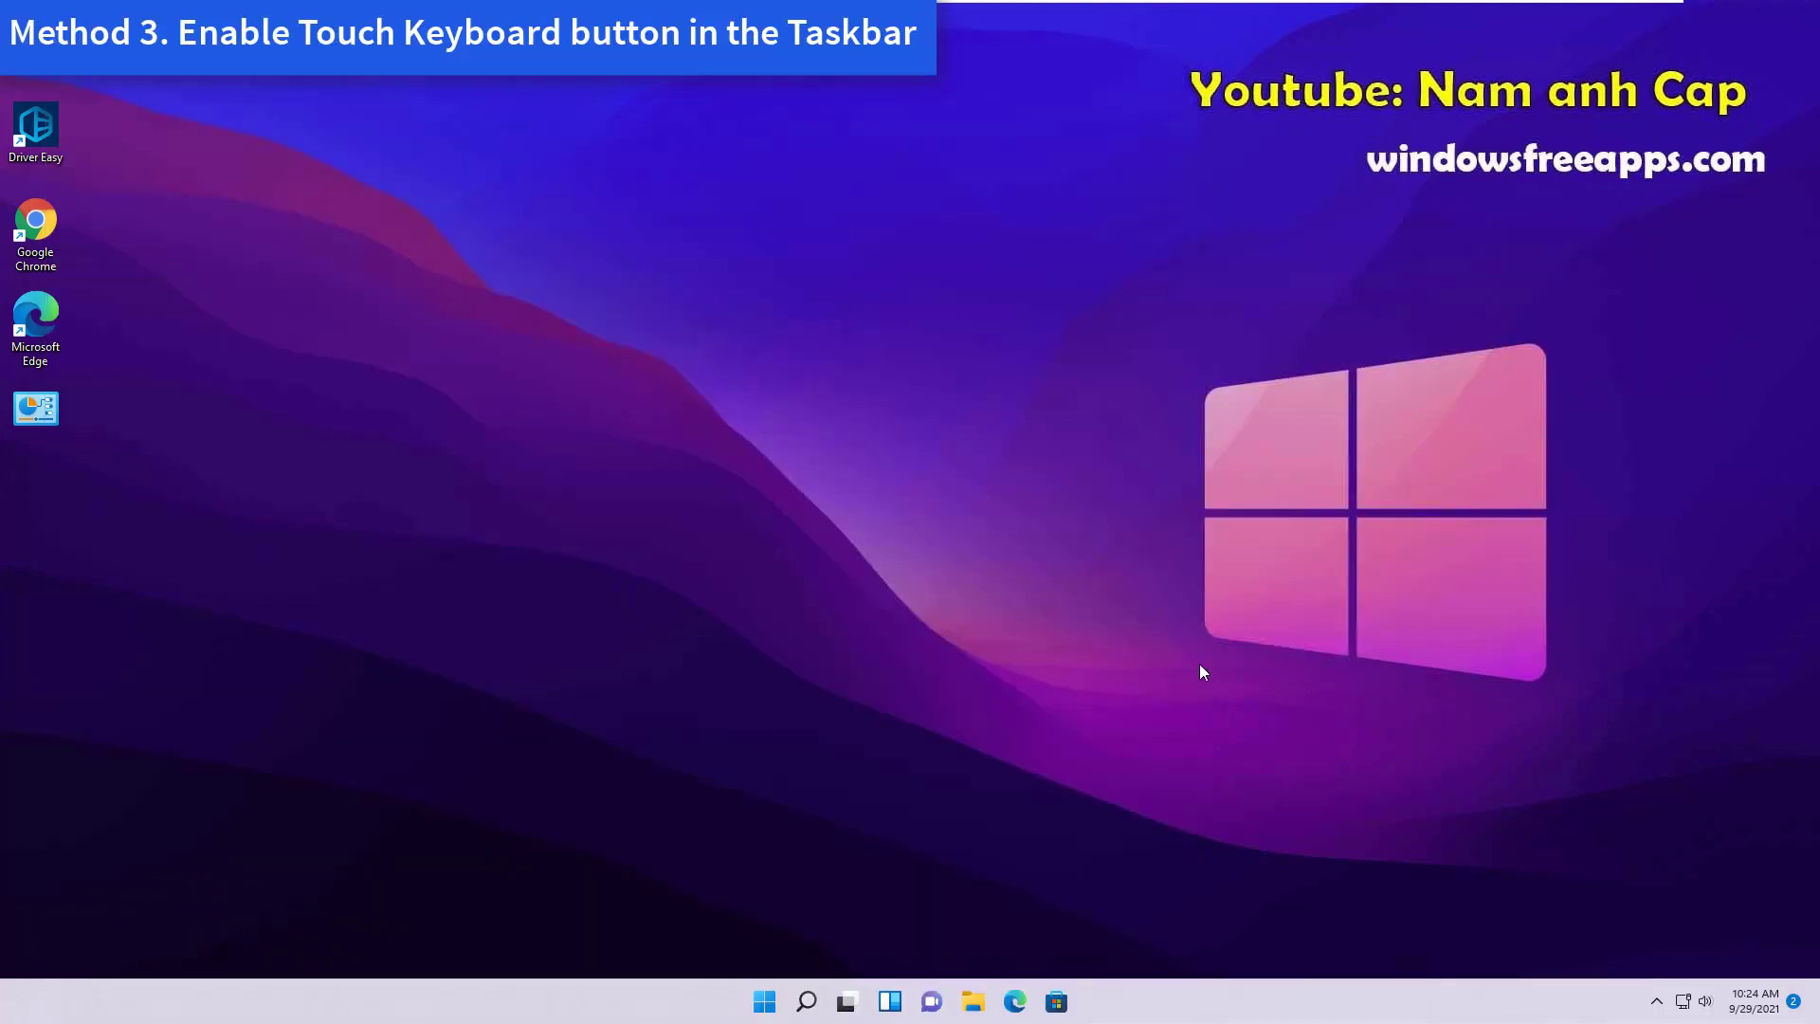
mouse_move(1211, 720)
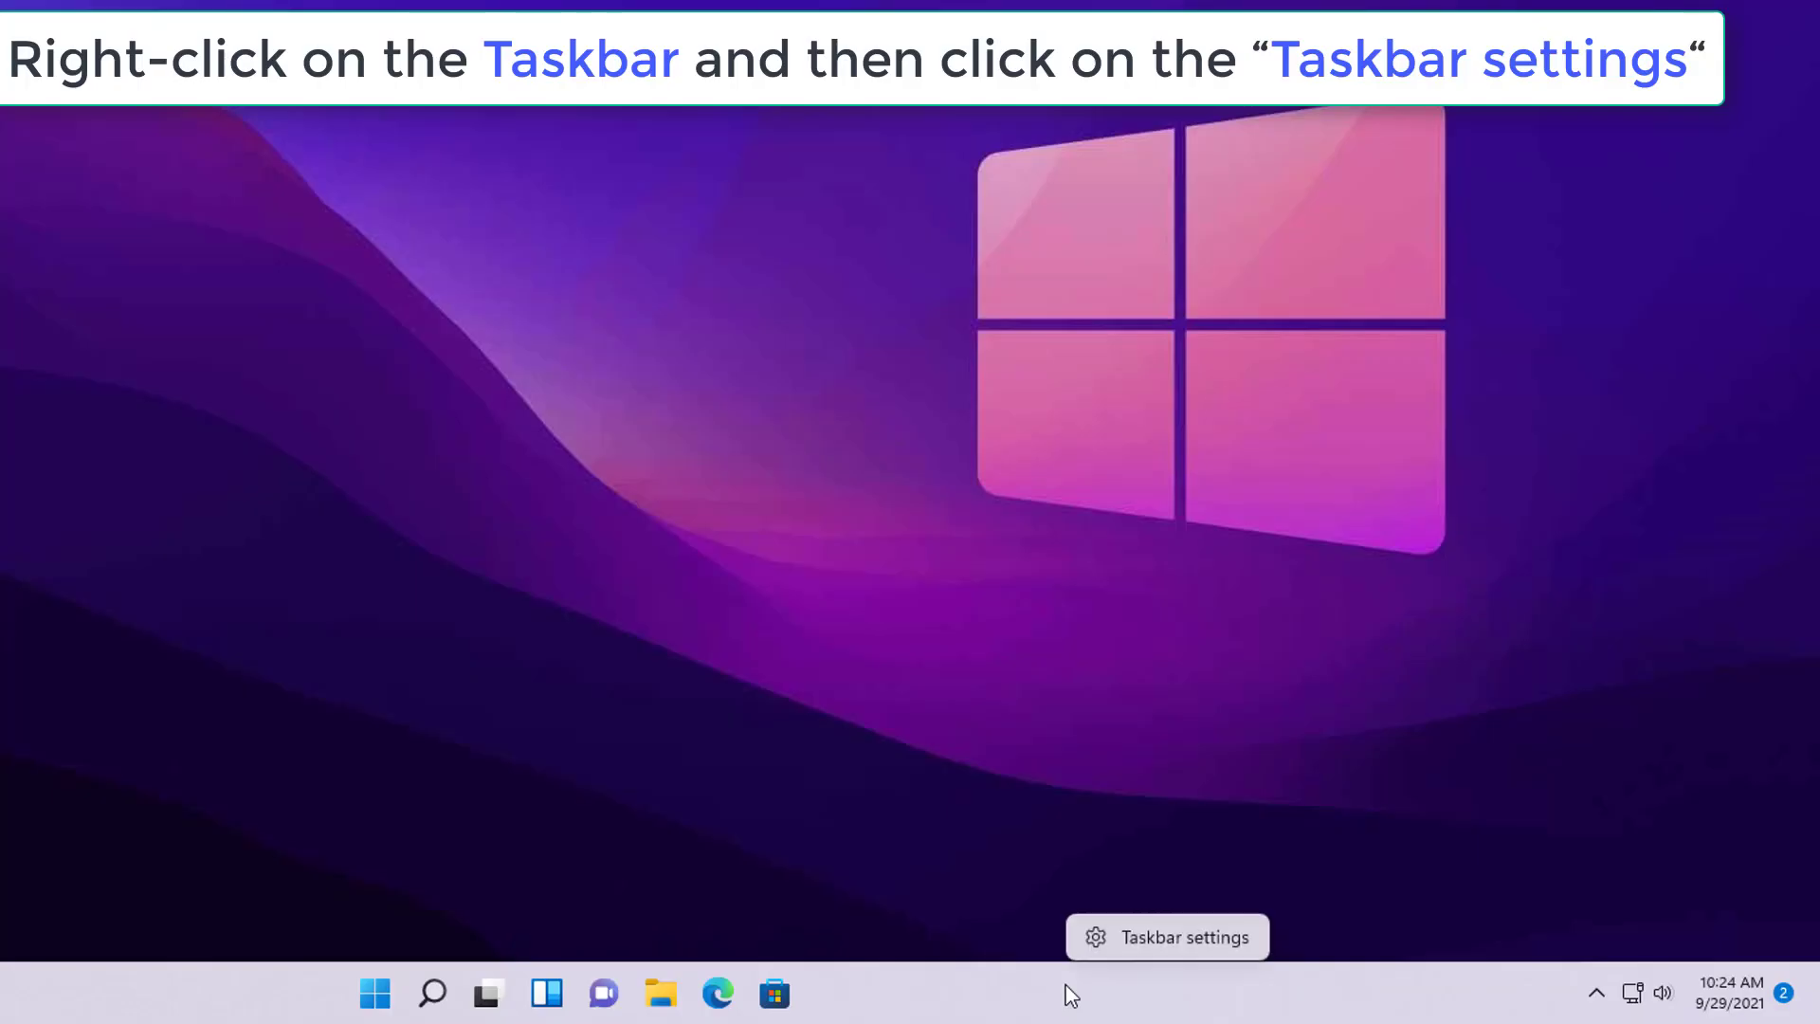
mouse_move(1183, 956)
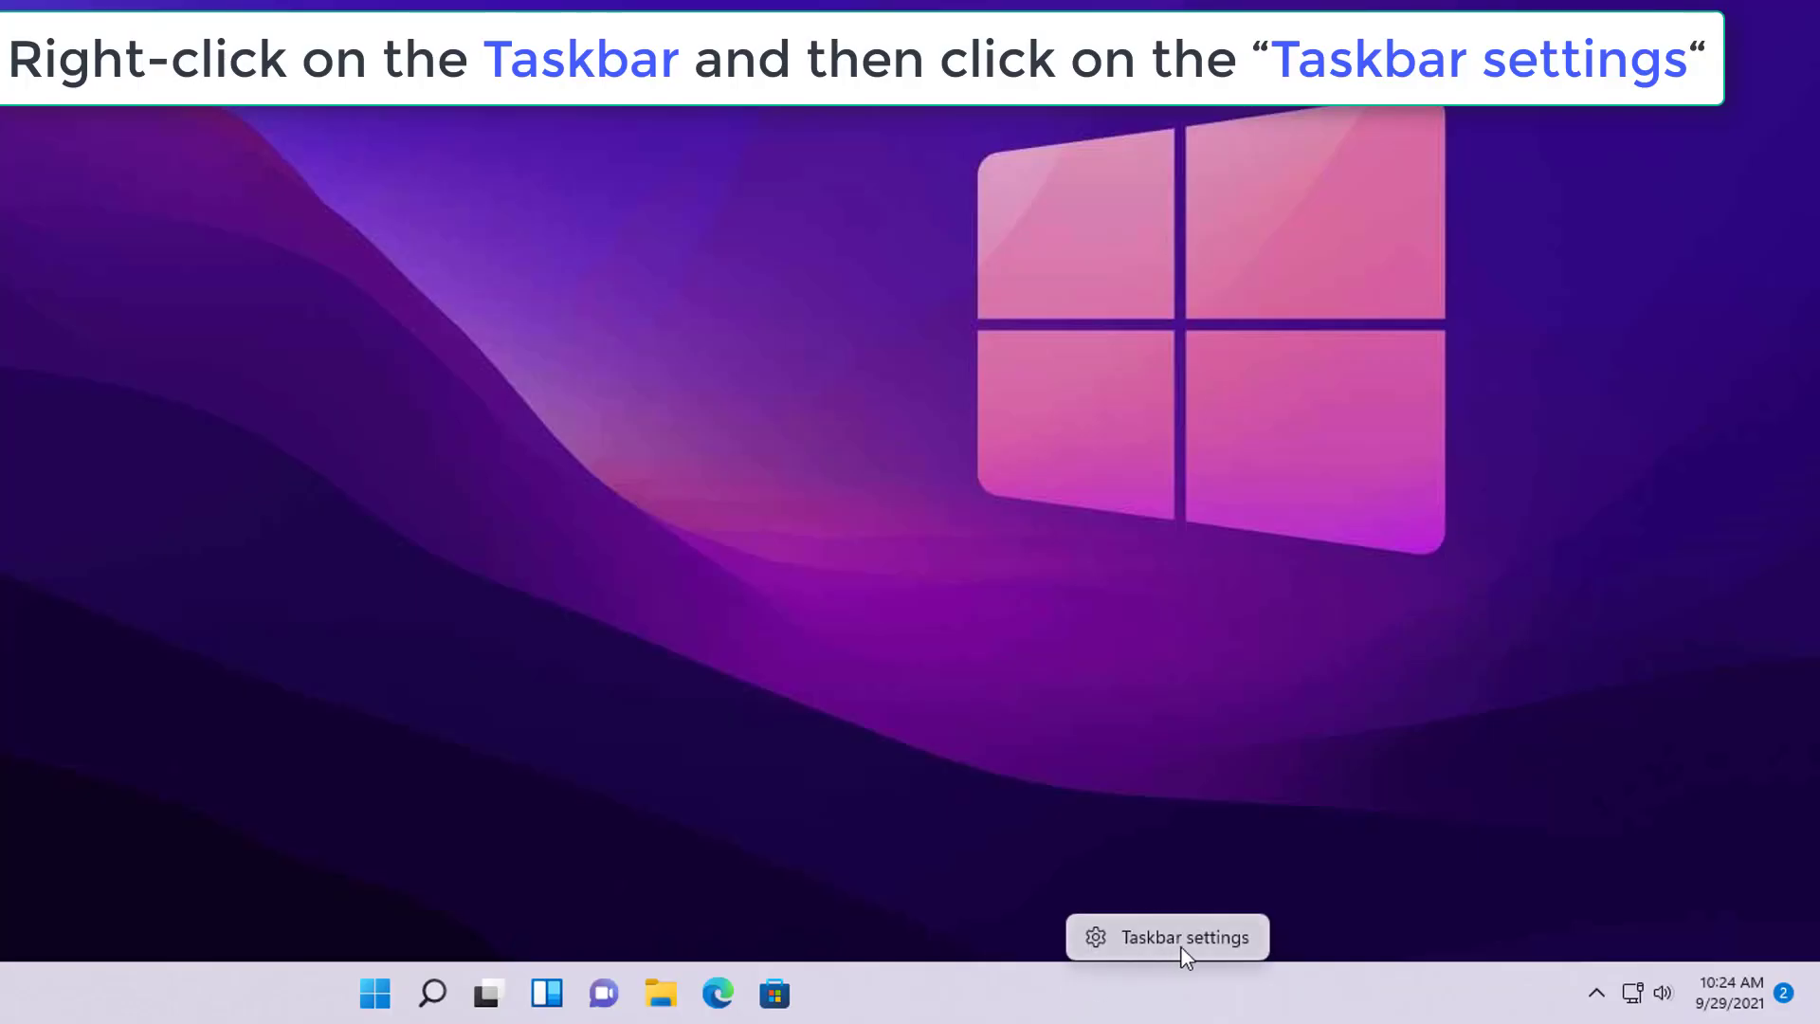
Turn on the Touch keyboard icon under Taskbar corner icons in Taskbar settings.
left_click(1168, 936)
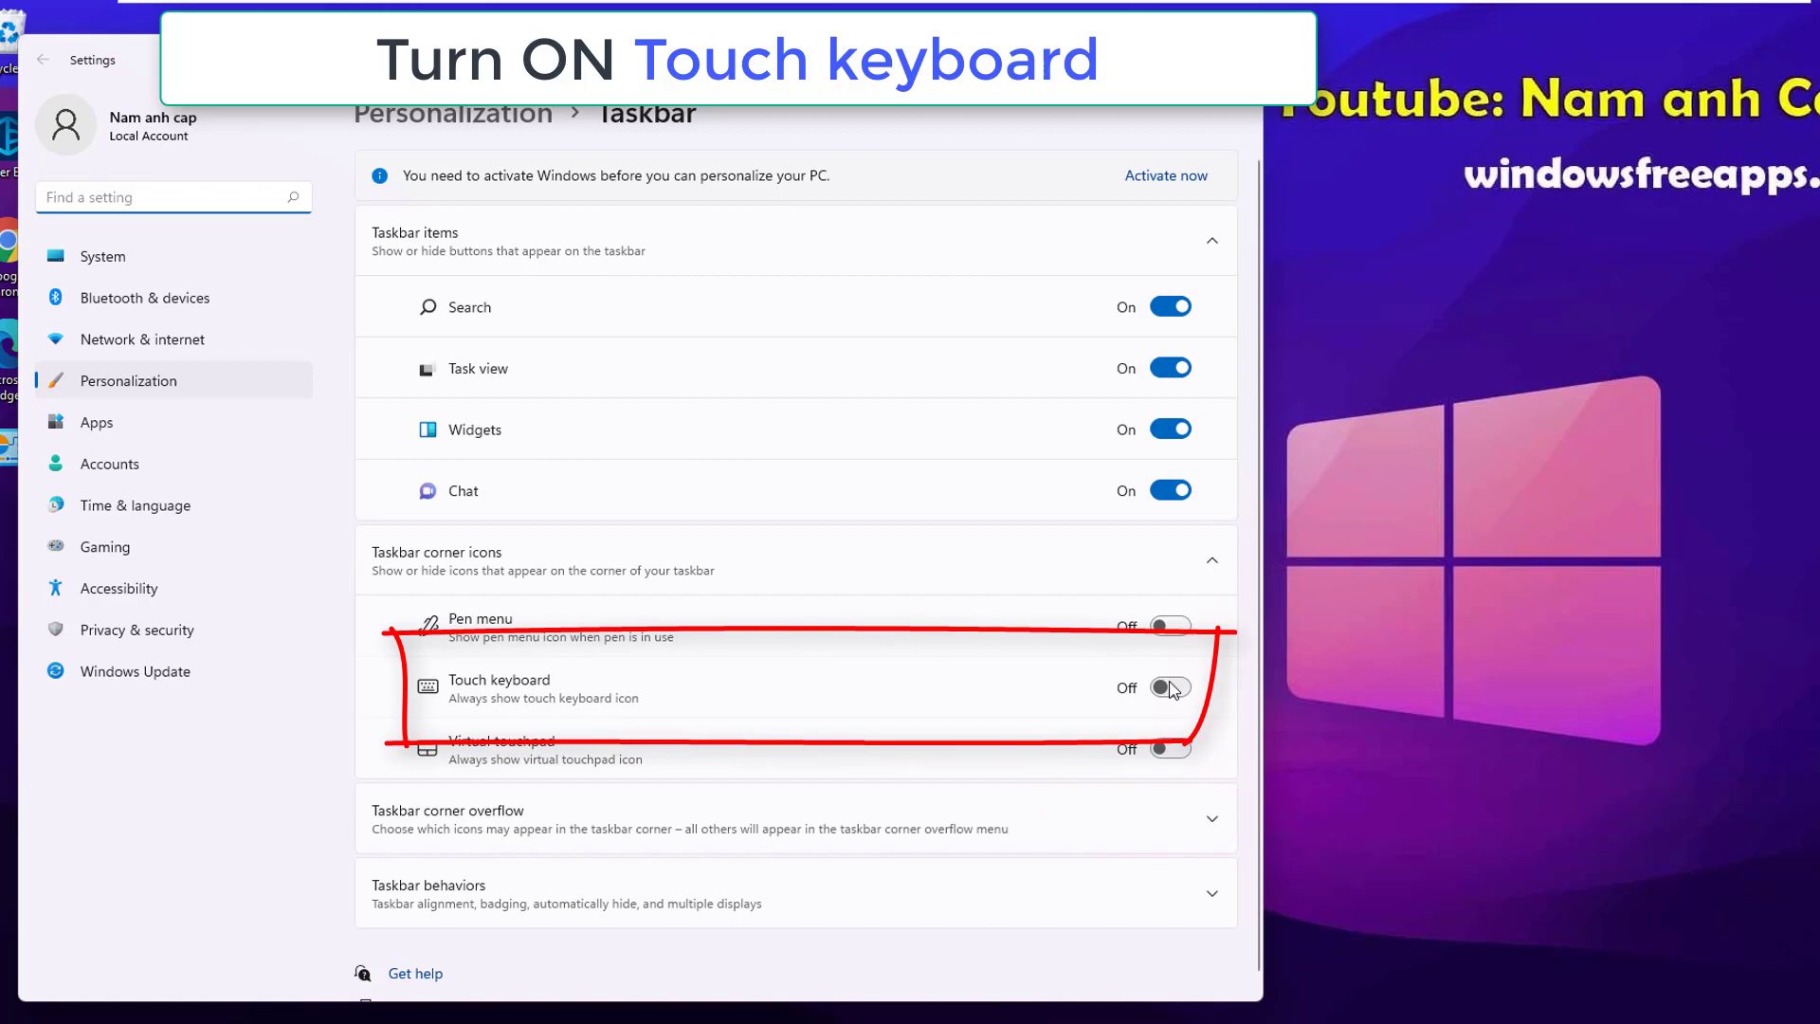
left_click(1168, 687)
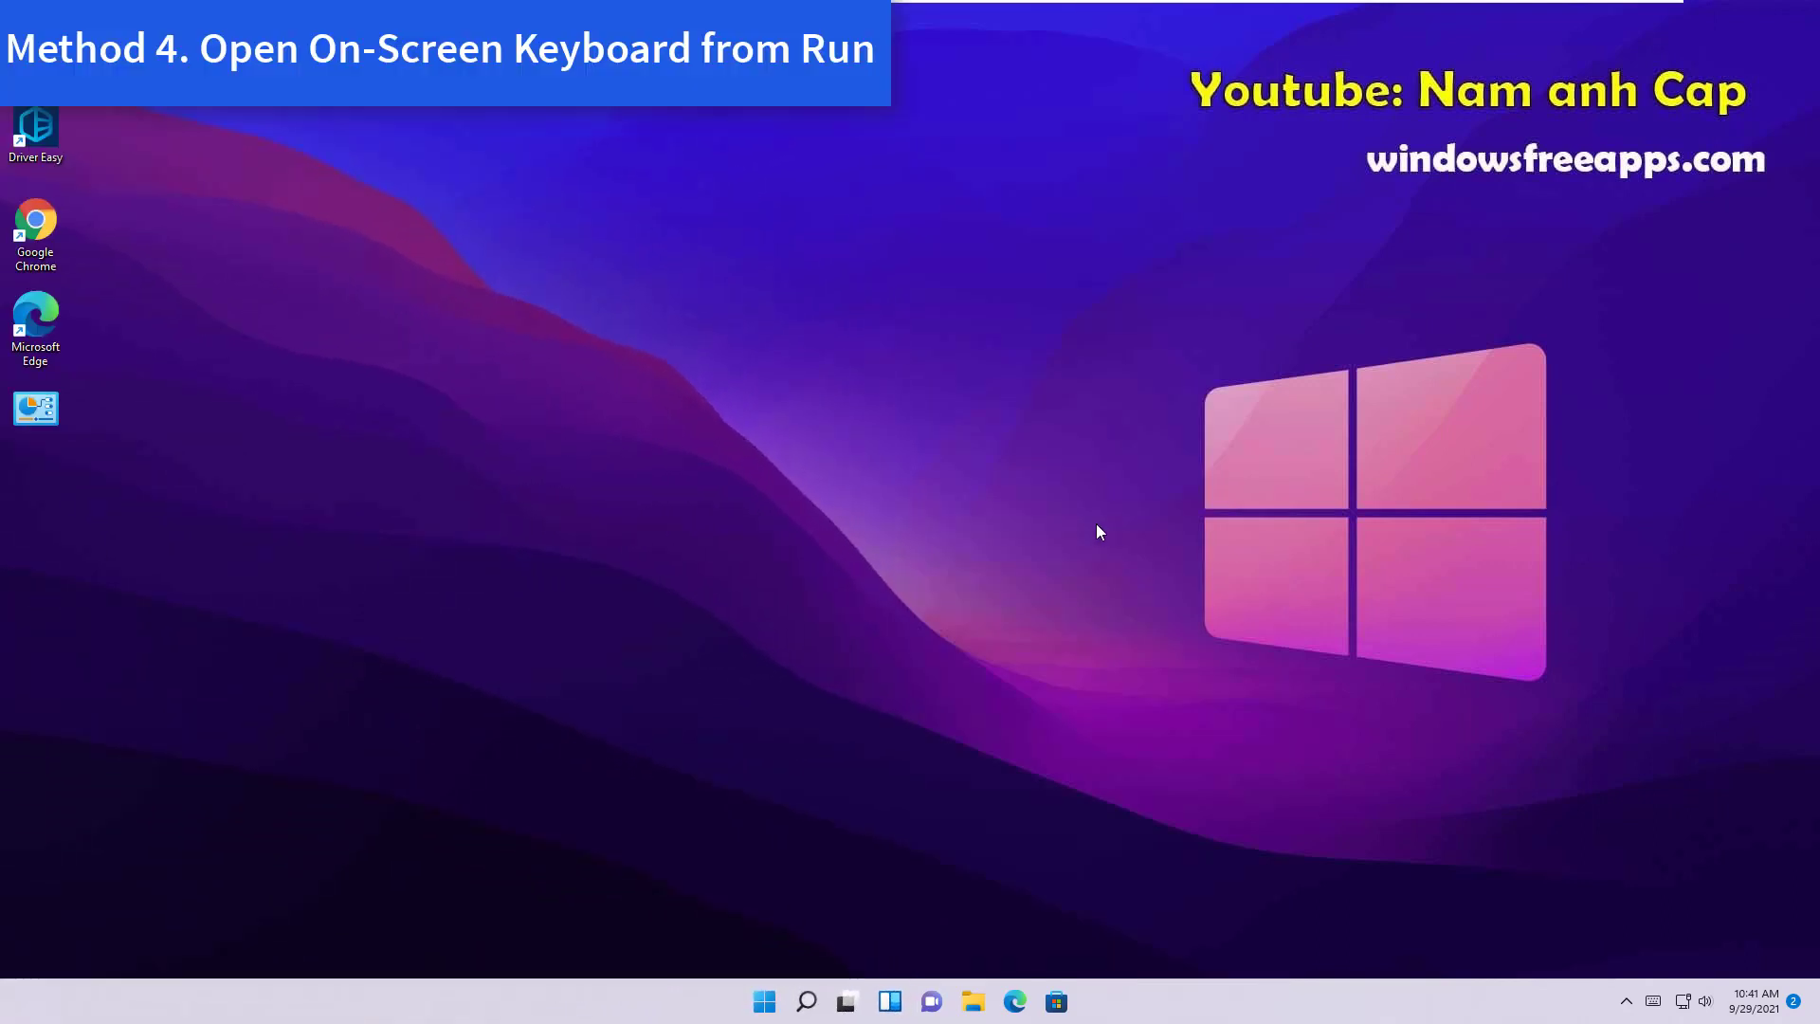
Enter C:\Windows\System32\osk.exe in the Run dialog to launch On-Screen Keyboard.
key("Win+r")
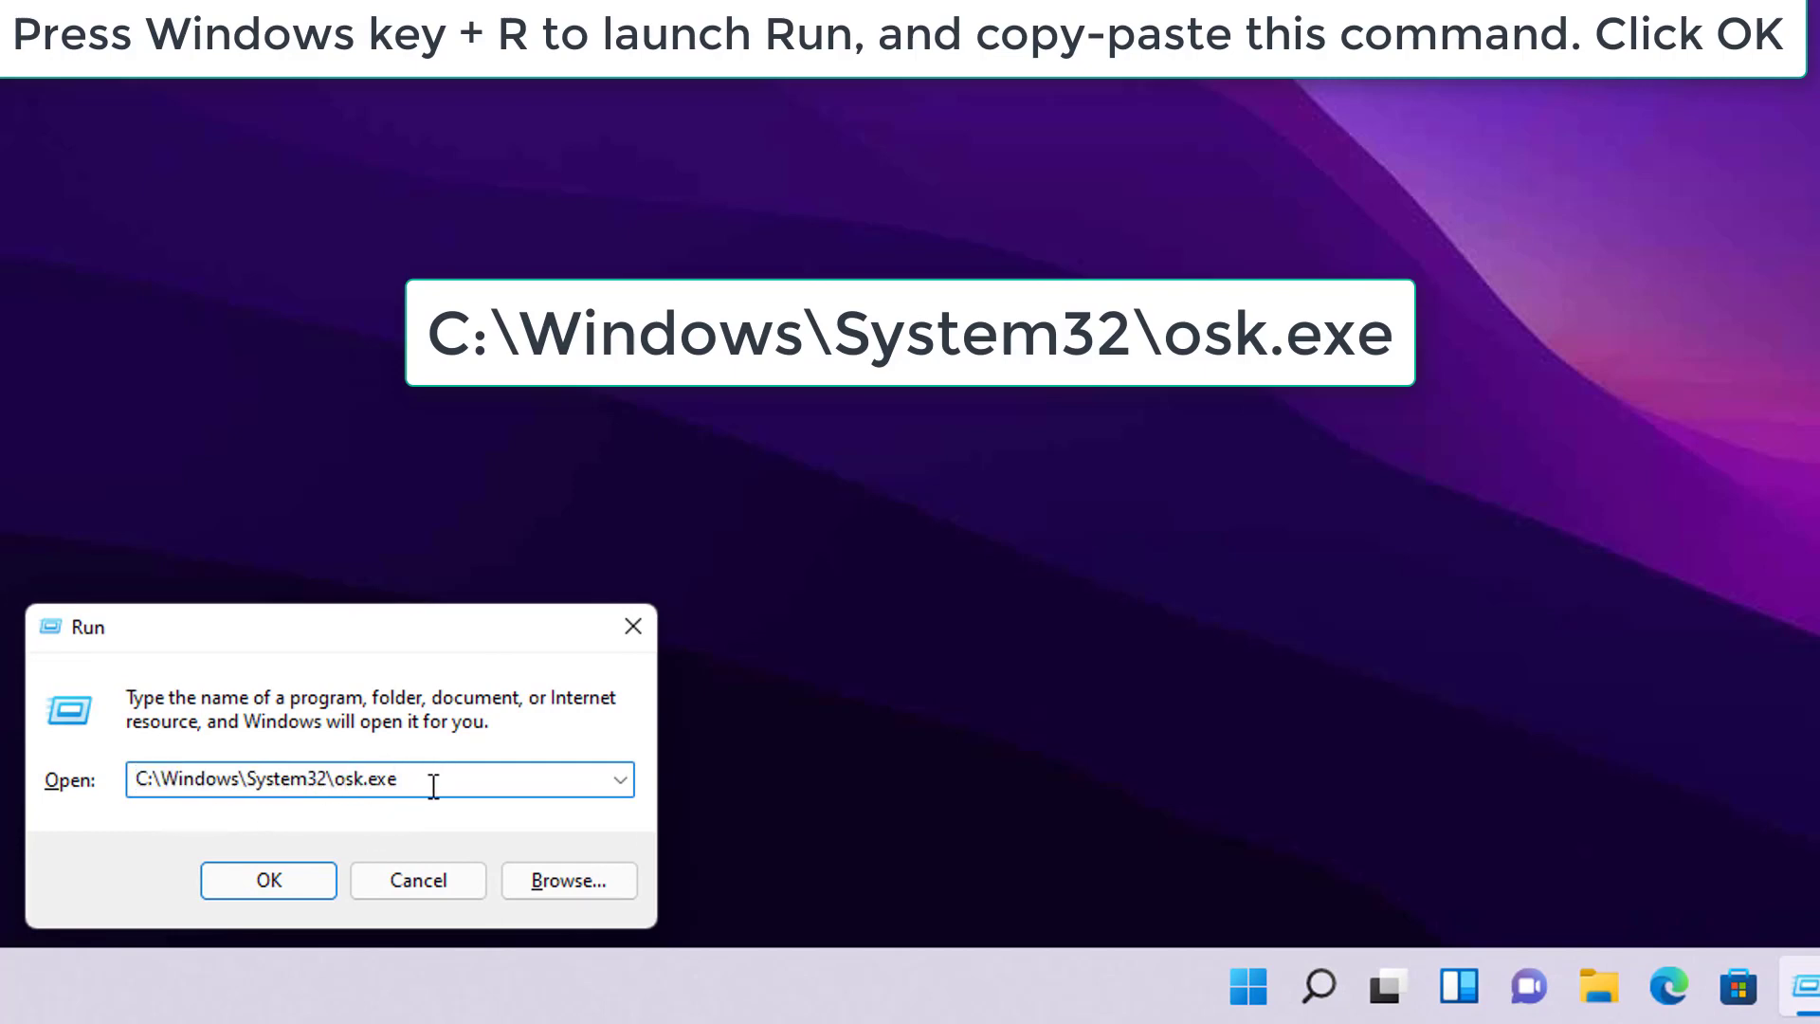
left_click(268, 880)
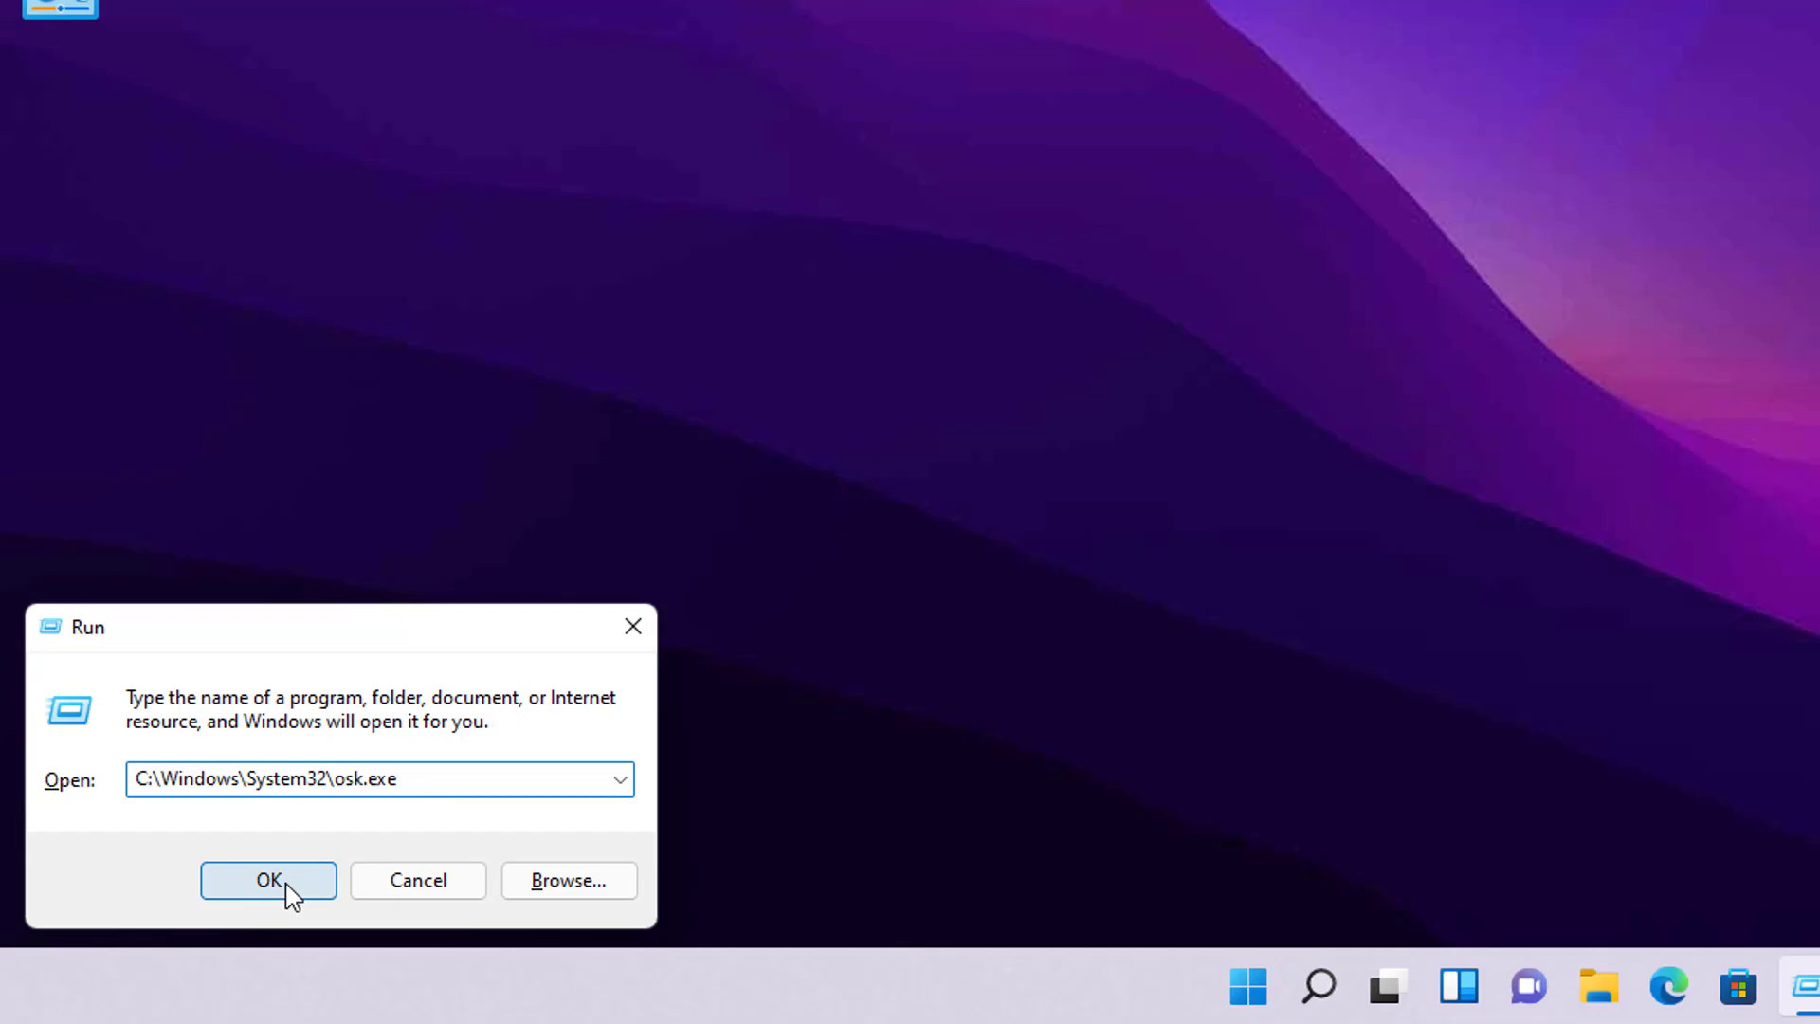